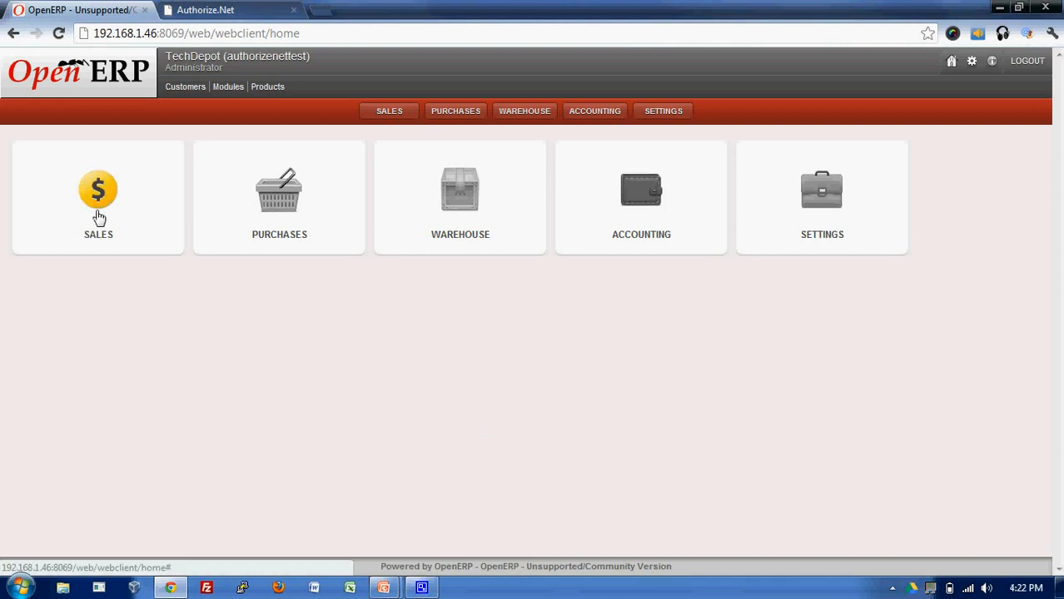
- Go to the Sales module and show the Sales Orders list
left_click(98, 199)
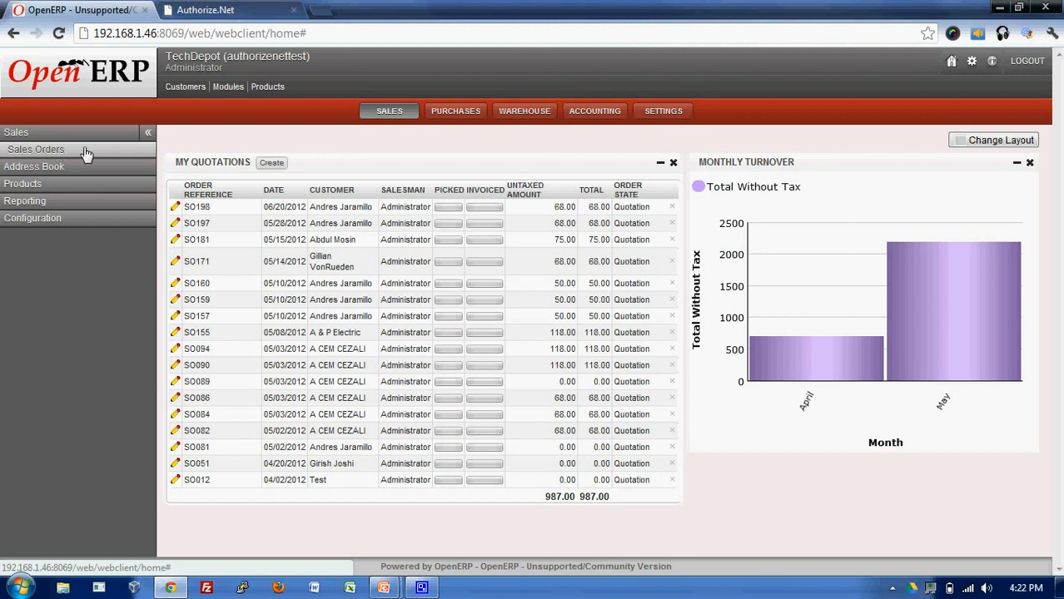
left_click(35, 150)
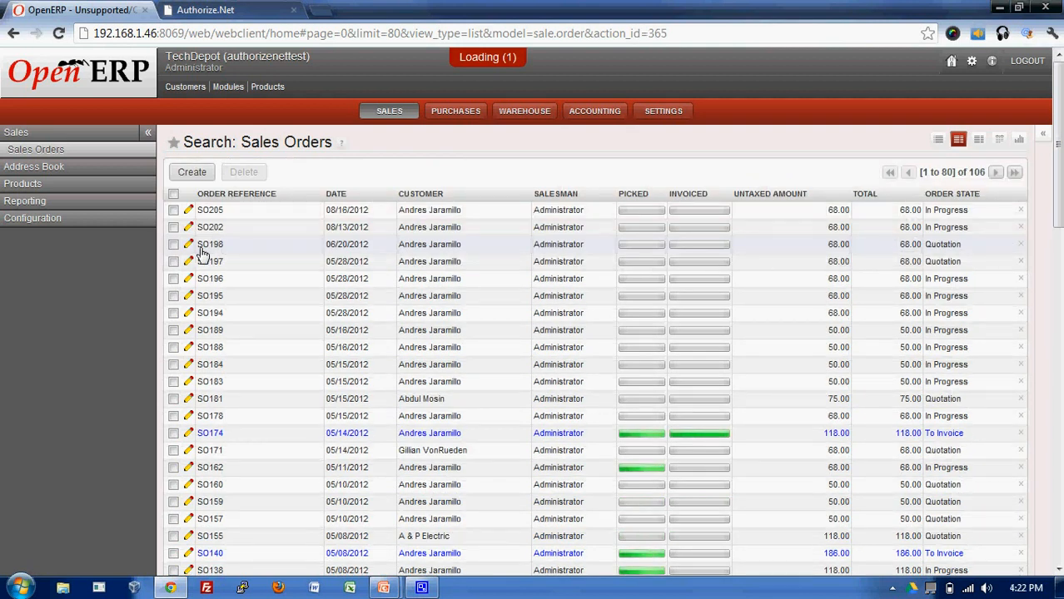
left_click(191, 172)
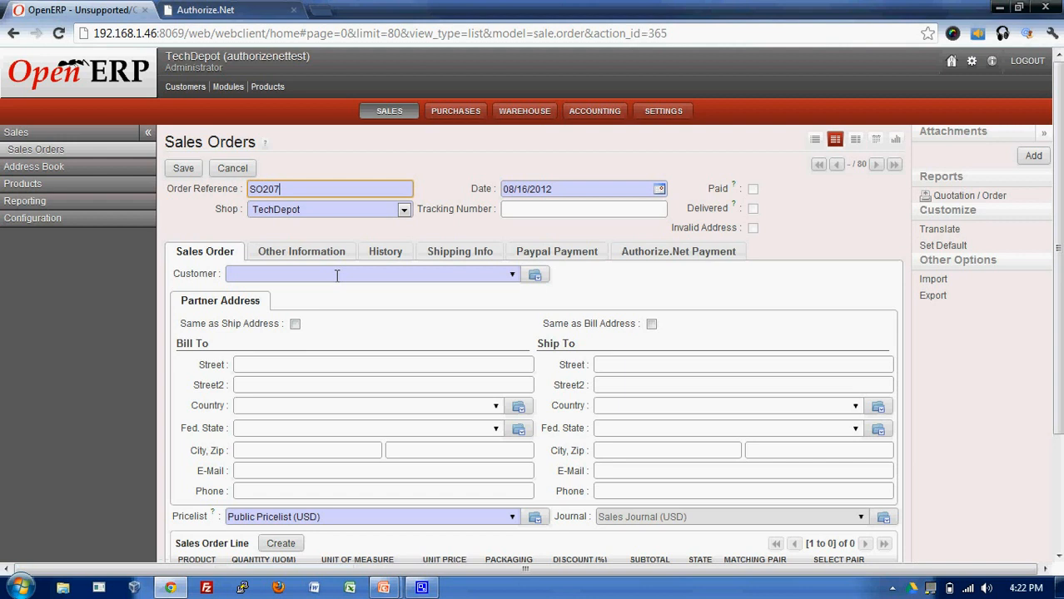
type("andre")
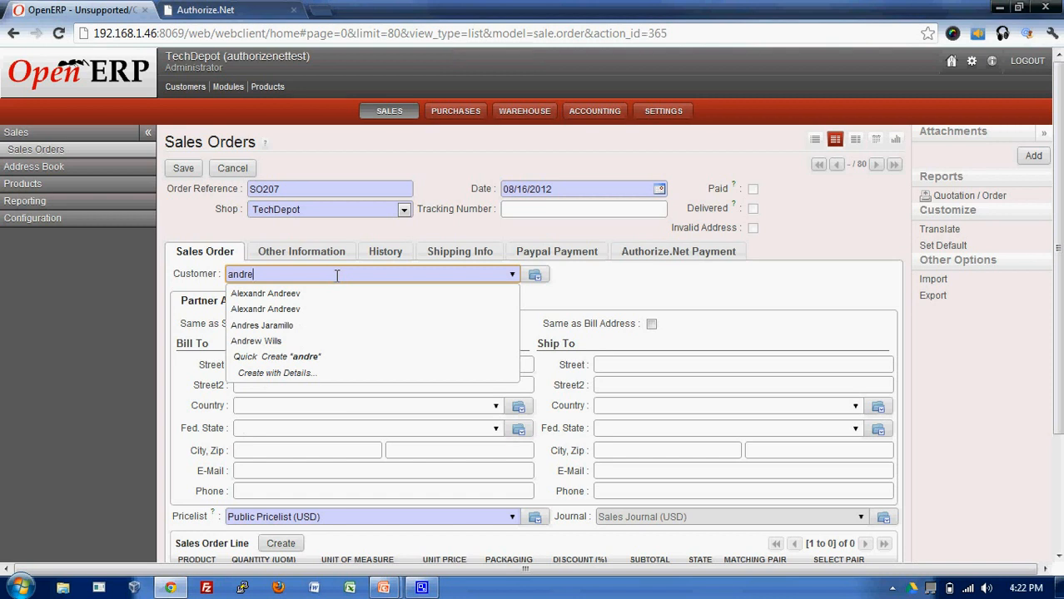
mouse_move(261, 325)
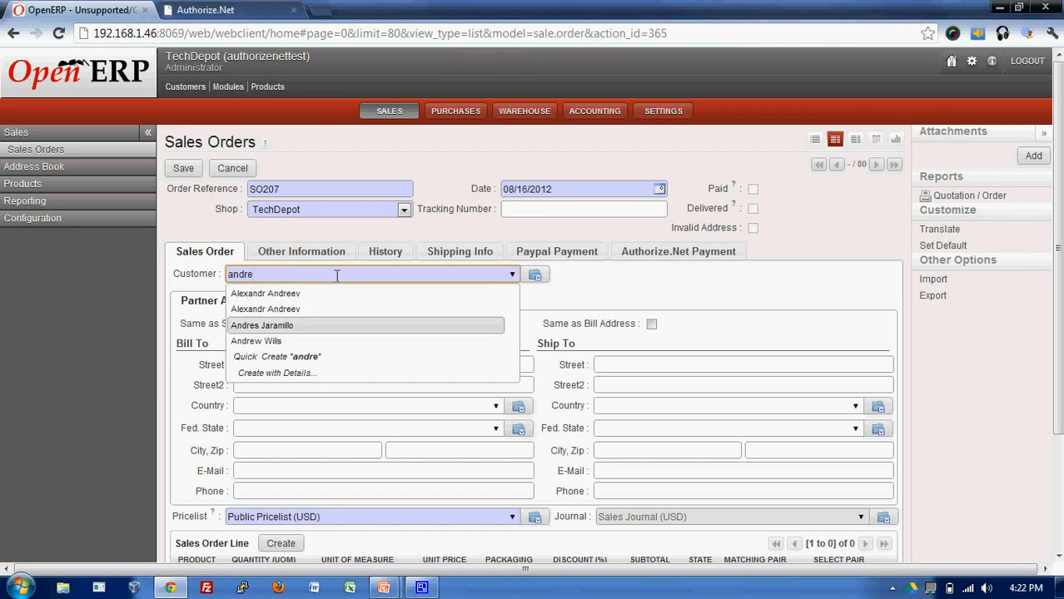
left_click(263, 325)
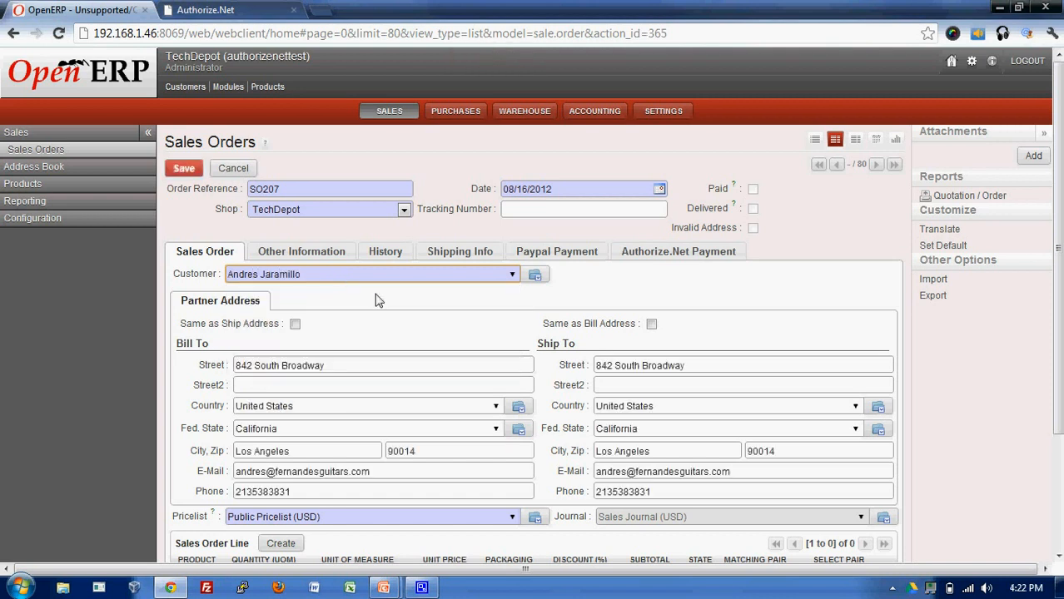
mouse_move(323, 290)
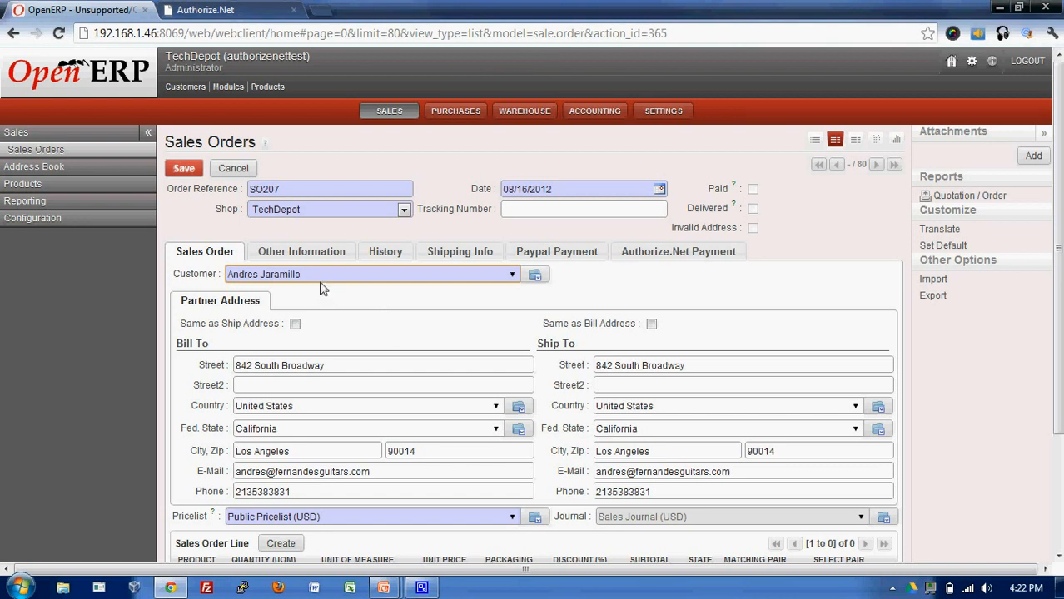
mouse_move(350, 369)
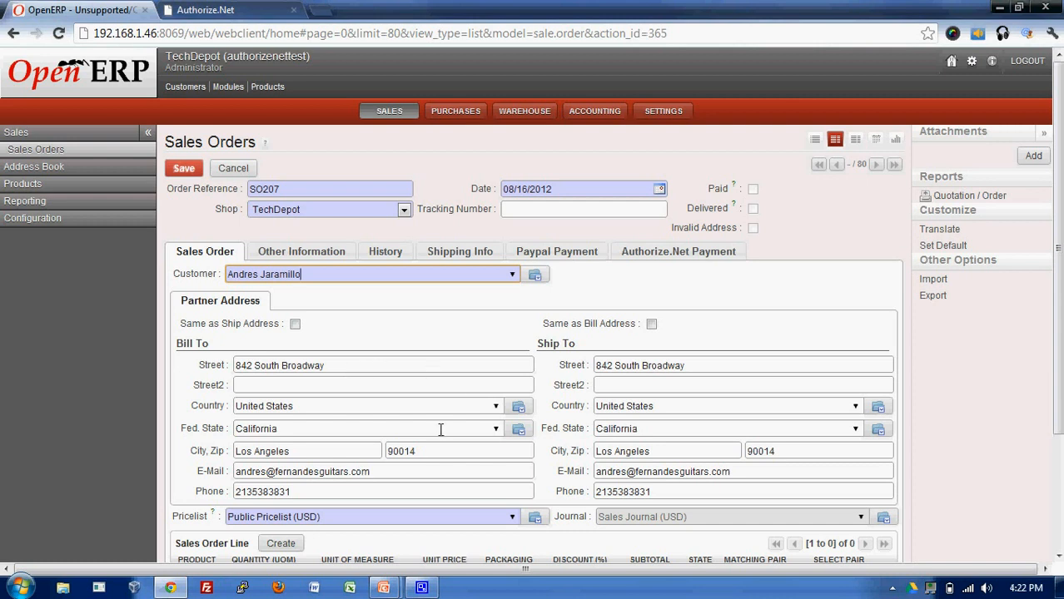
mouse_move(596, 449)
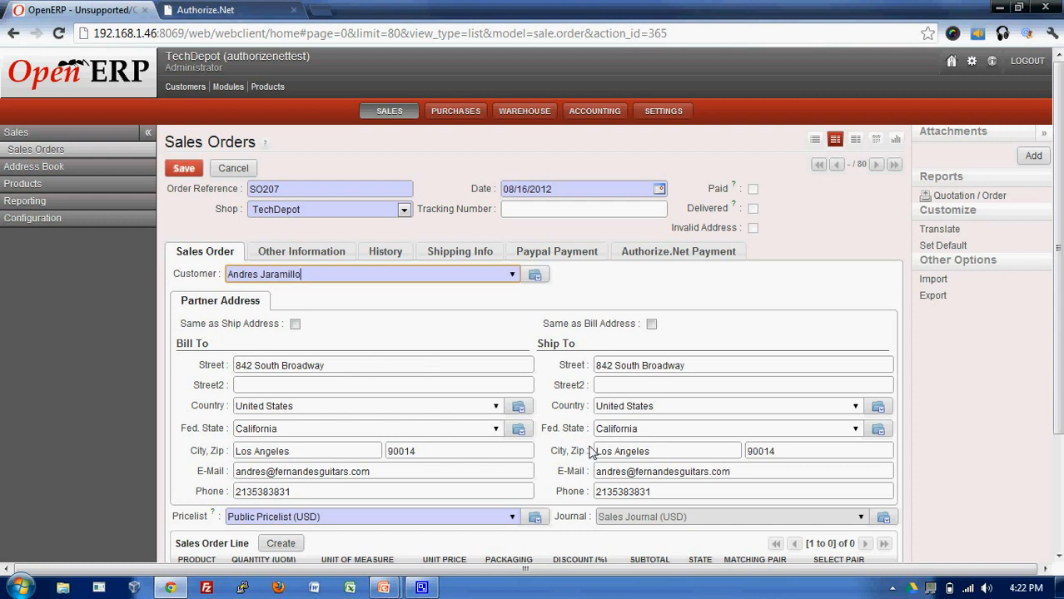
mouse_move(890, 360)
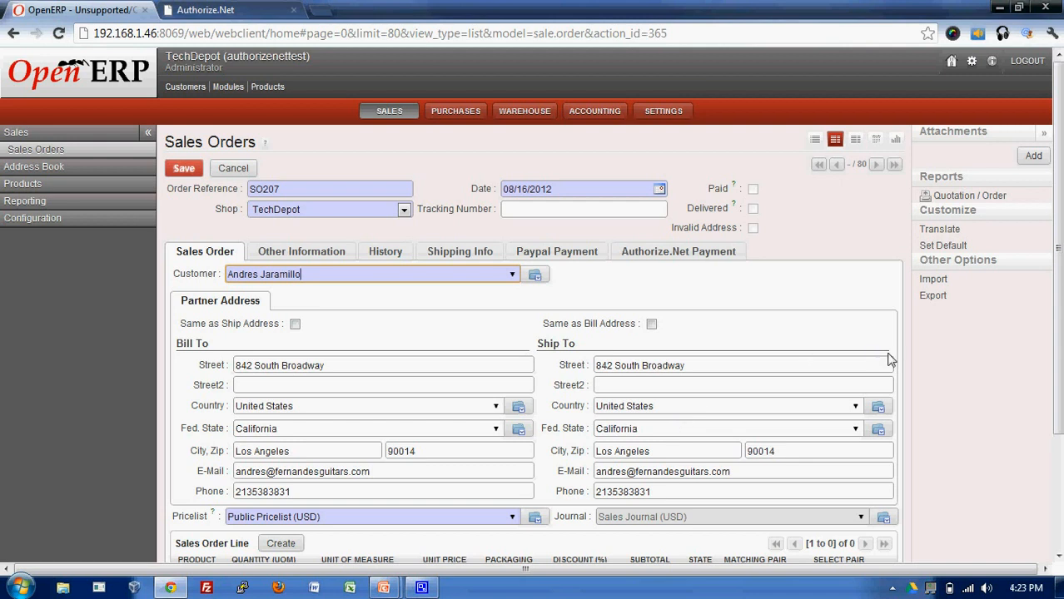
- Add an order line with the [TEST] test product at 68.00
scroll("down", 3)
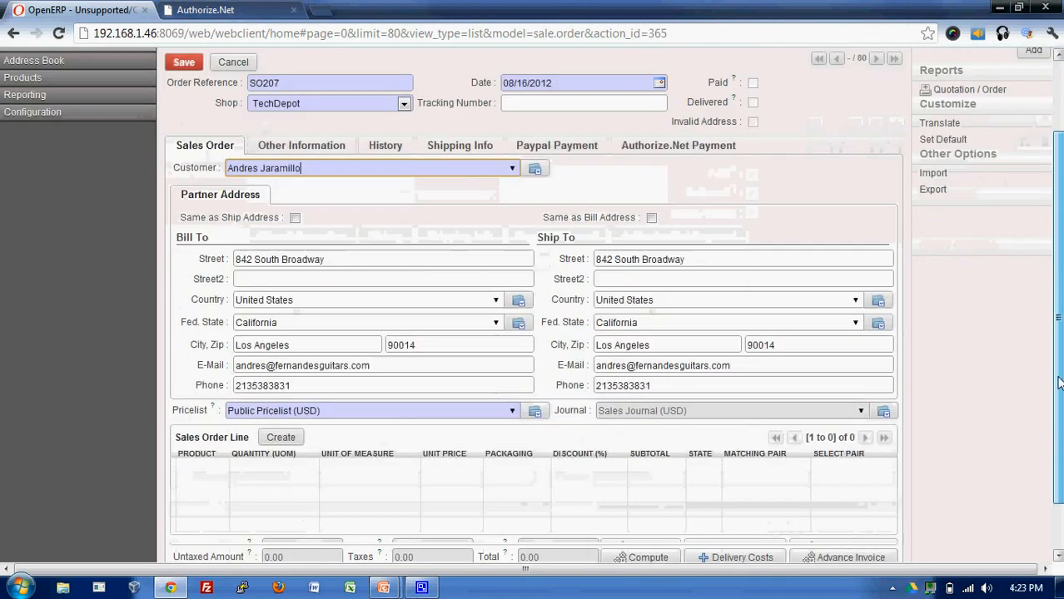
scroll("down", 3)
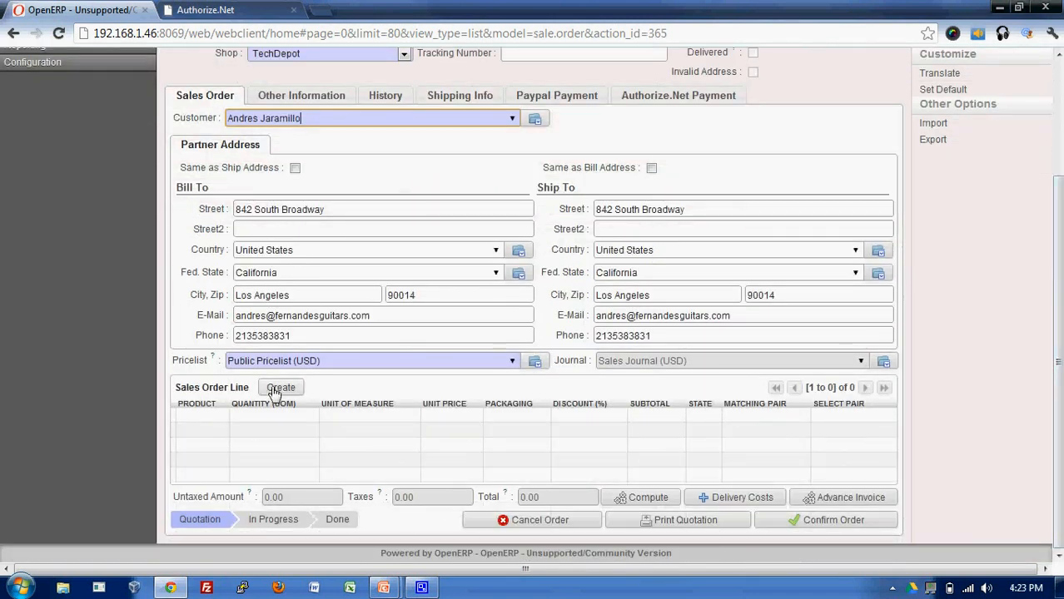
left_click(280, 387)
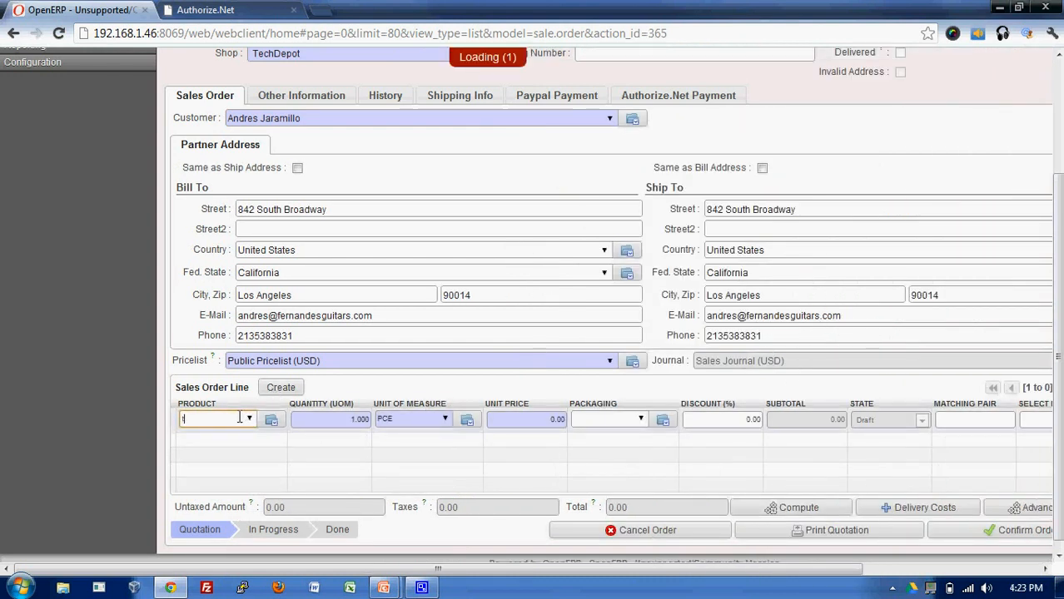
type("test")
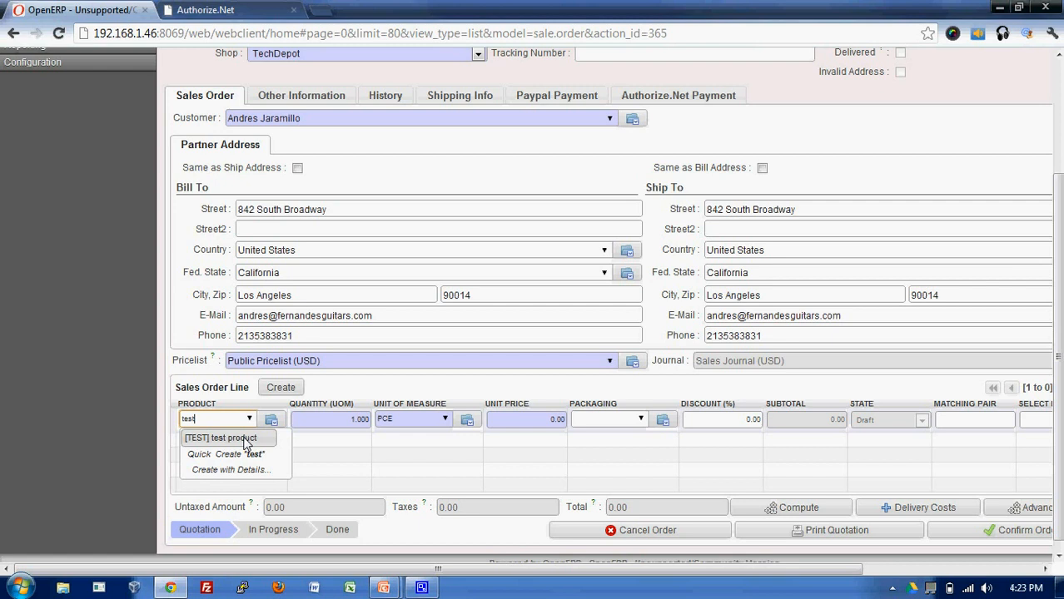
left_click(220, 438)
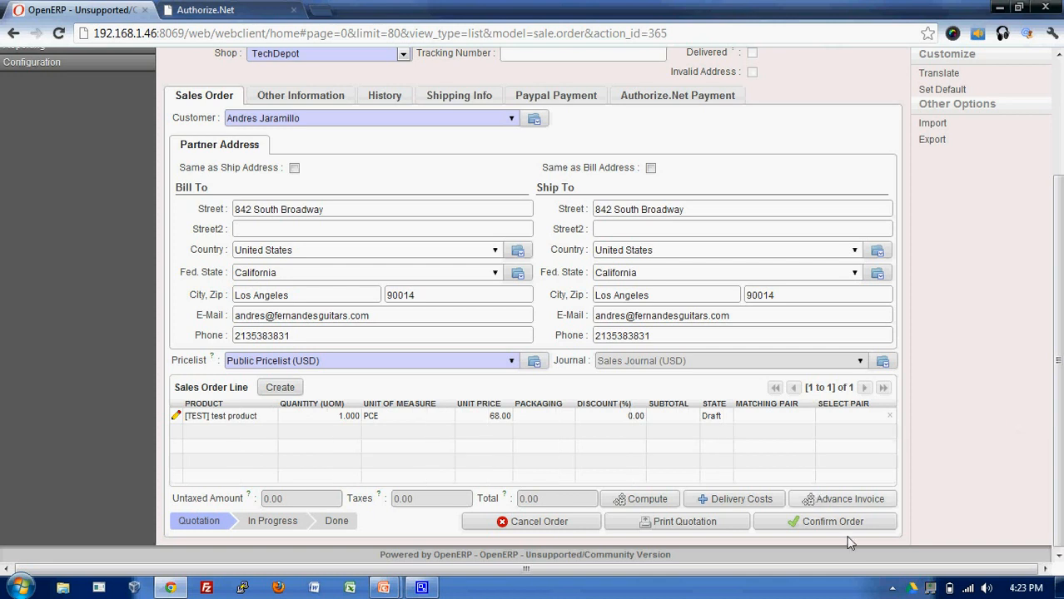
- Confirm the quotation so SO207 becomes a sales order with delivery OUT/00171
left_click(833, 523)
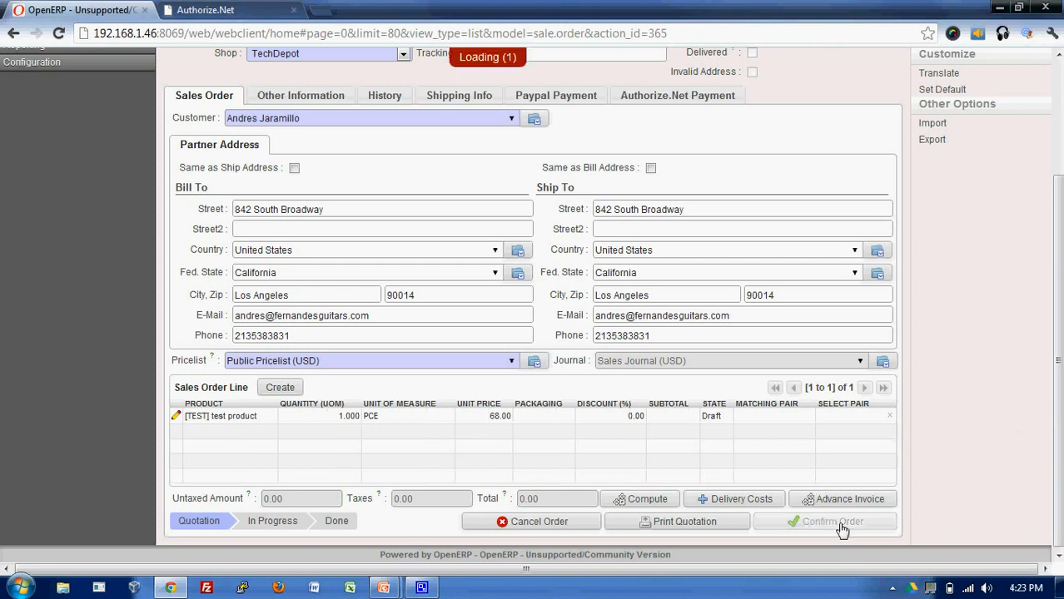
left_click(836, 523)
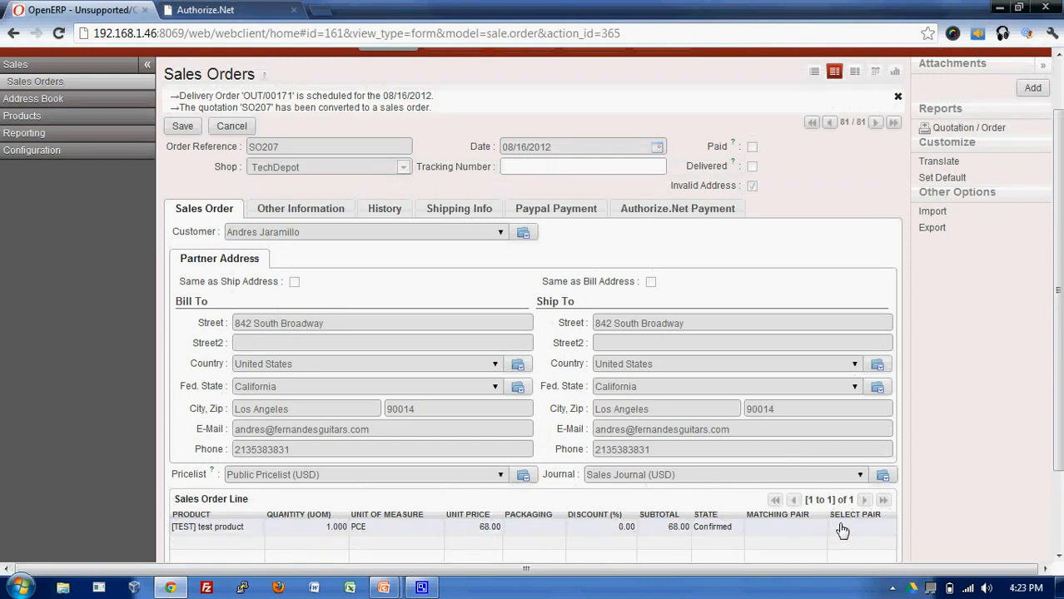
mouse_move(679, 233)
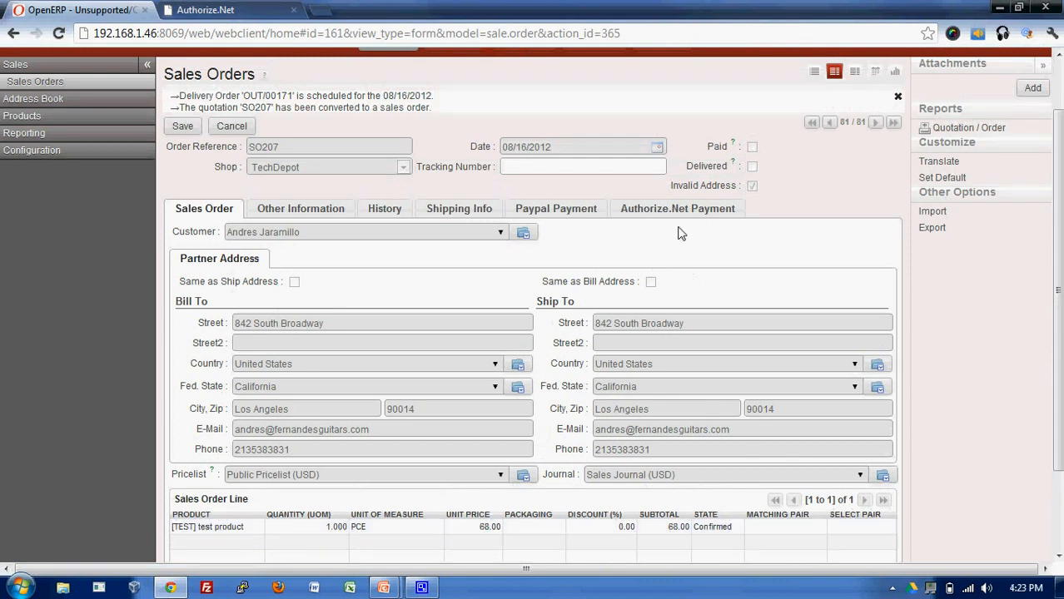
mouse_move(680, 215)
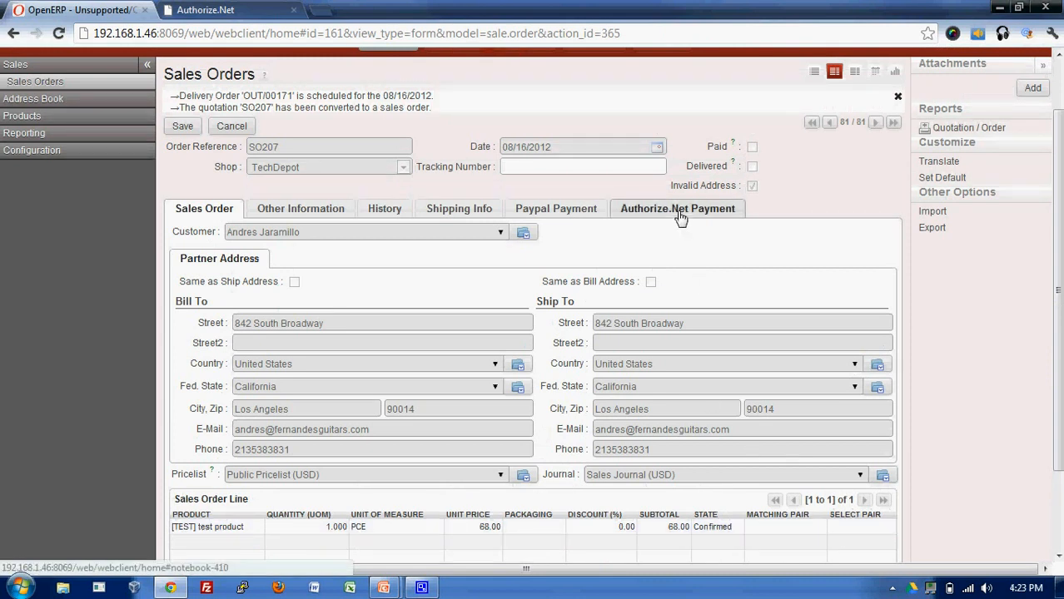
- Show SO207's Authorize.Net Payment details with empty authorization fields
left_click(678, 208)
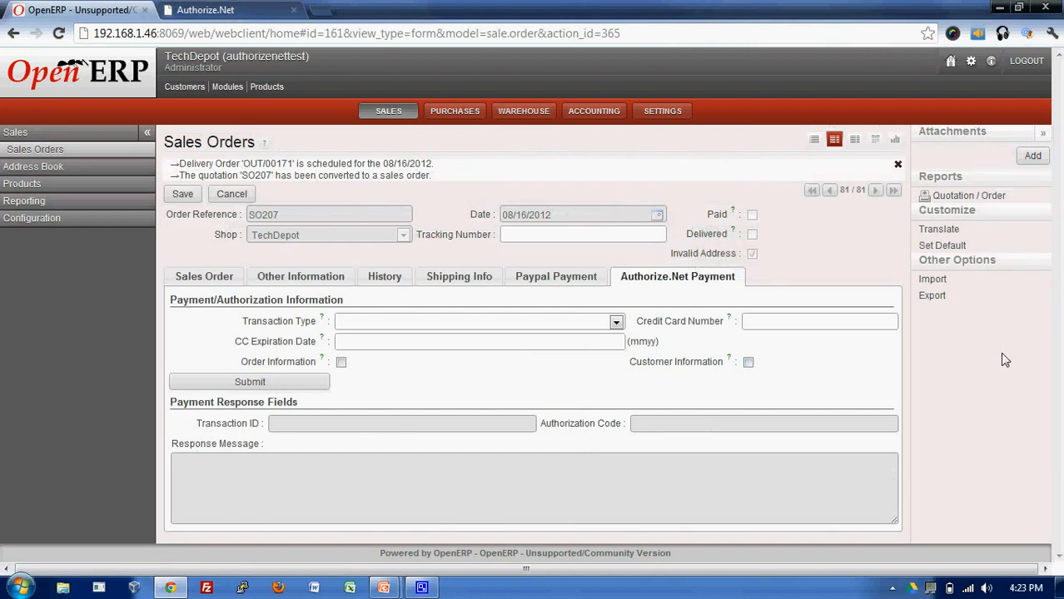
mouse_move(712, 317)
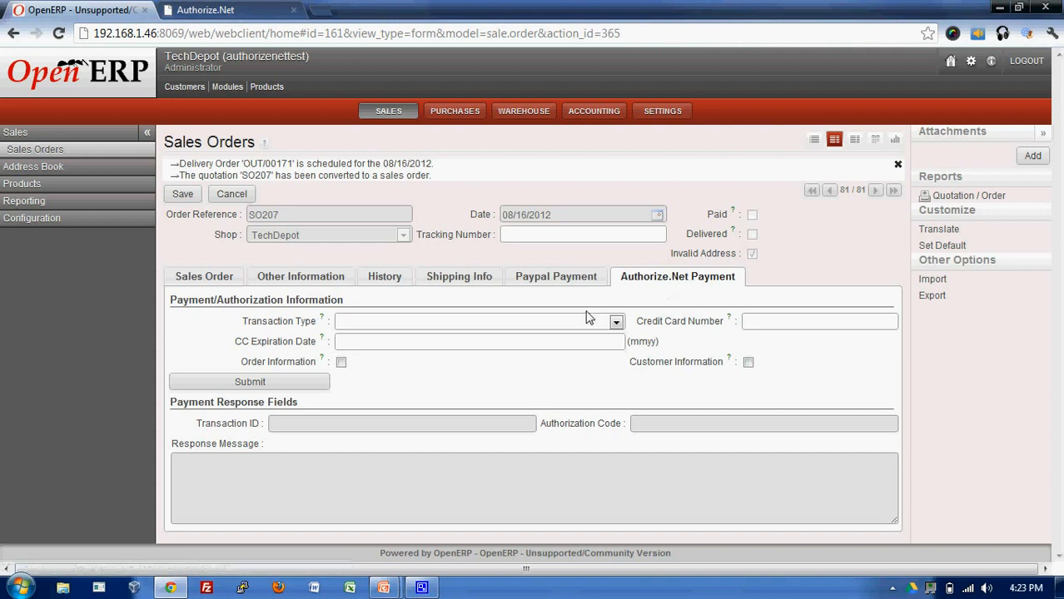
mouse_move(552, 335)
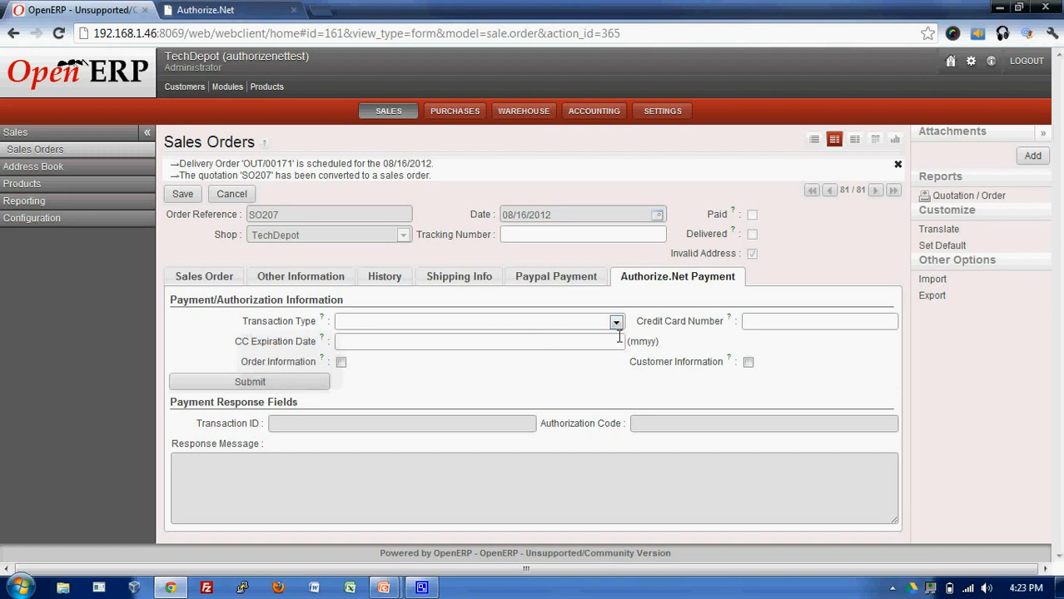
mouse_move(320, 363)
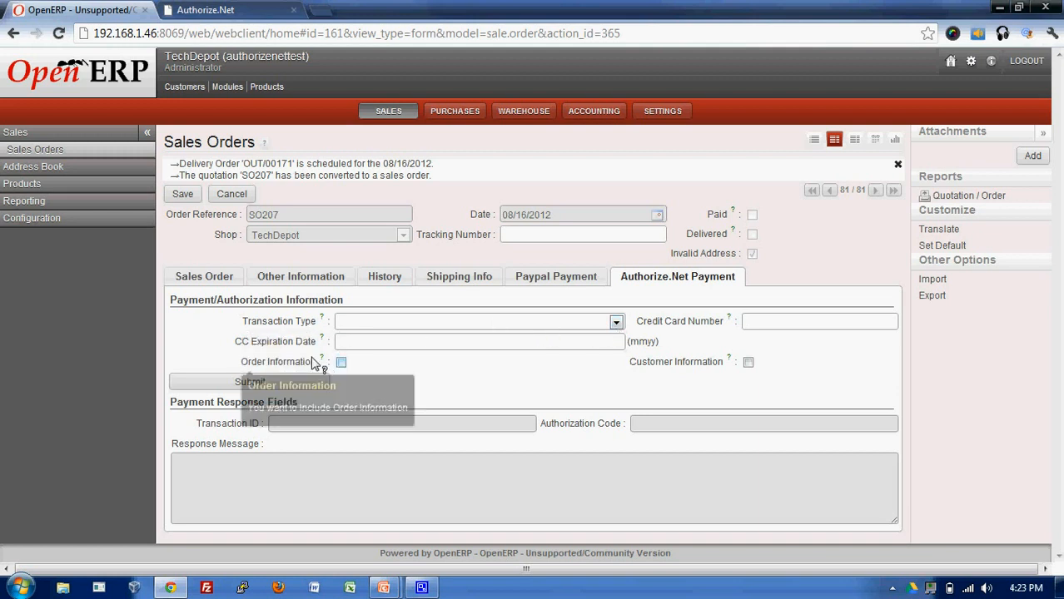
mouse_move(386, 376)
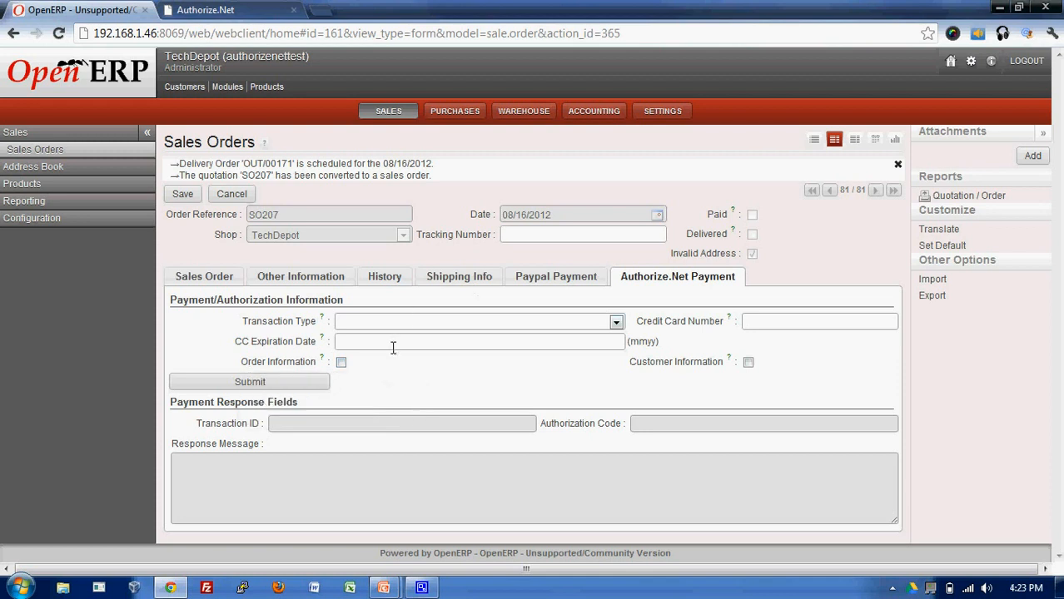
mouse_move(424, 321)
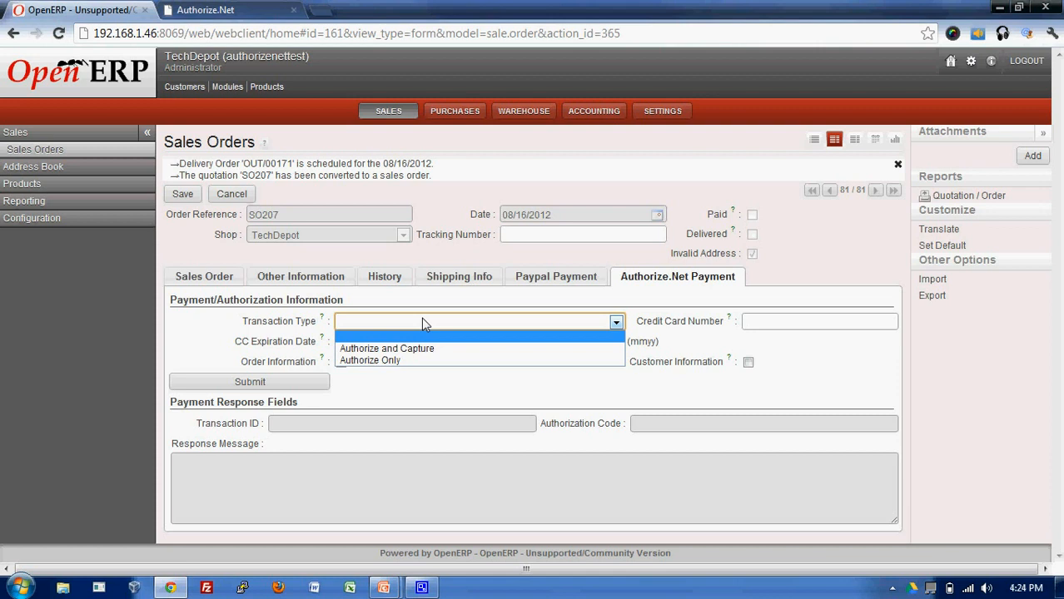
mouse_move(413, 360)
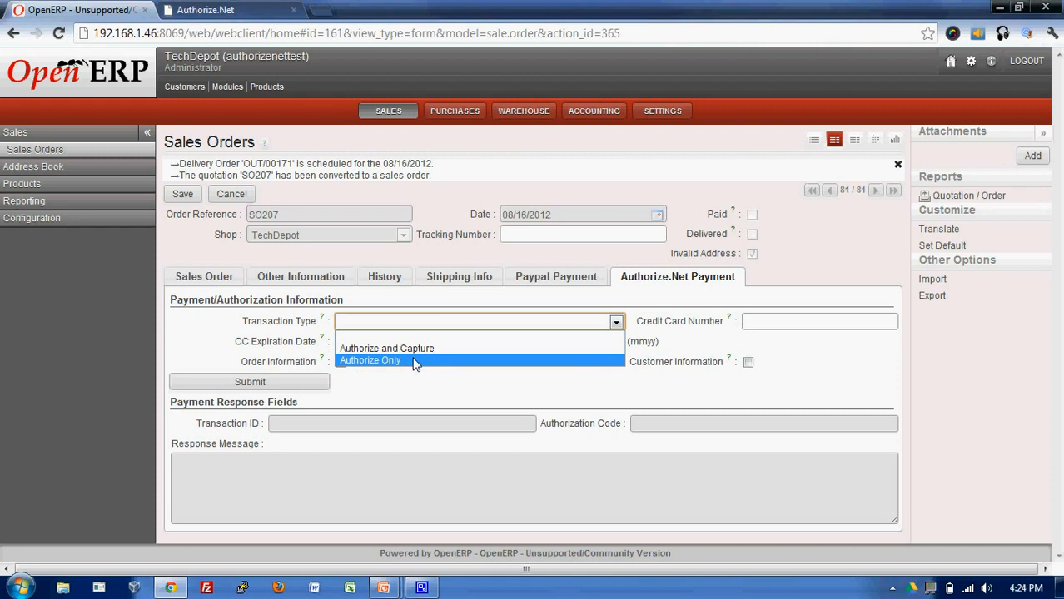
mouse_move(418, 350)
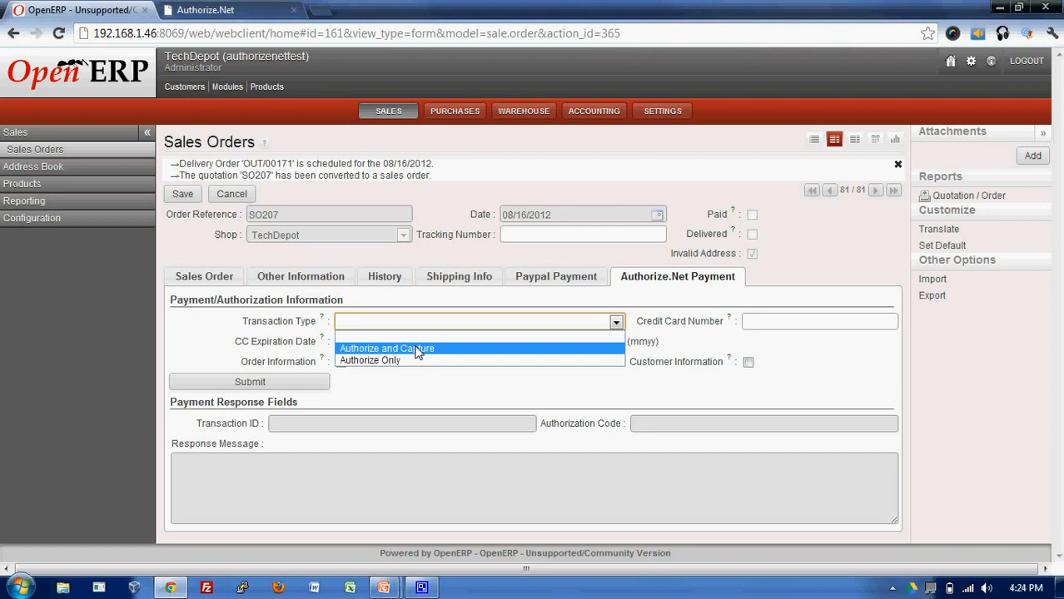
left_click(386, 348)
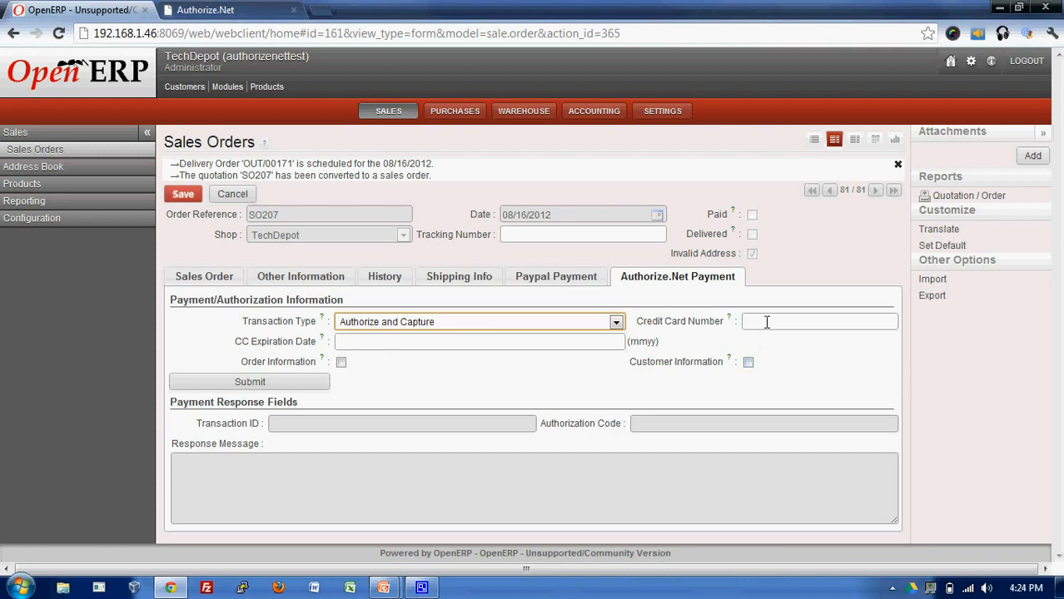
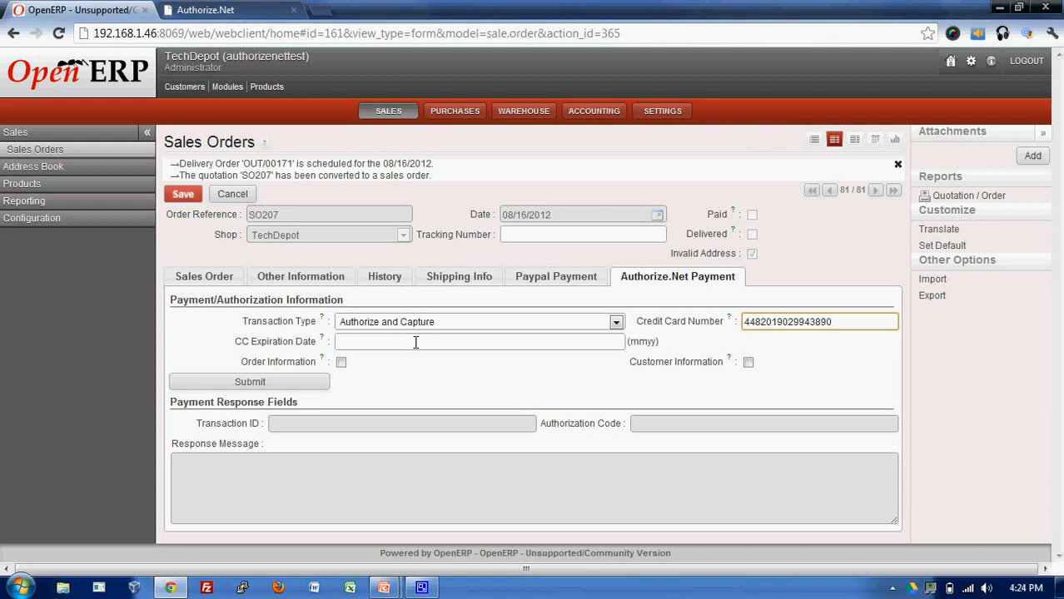
left_click(413, 343)
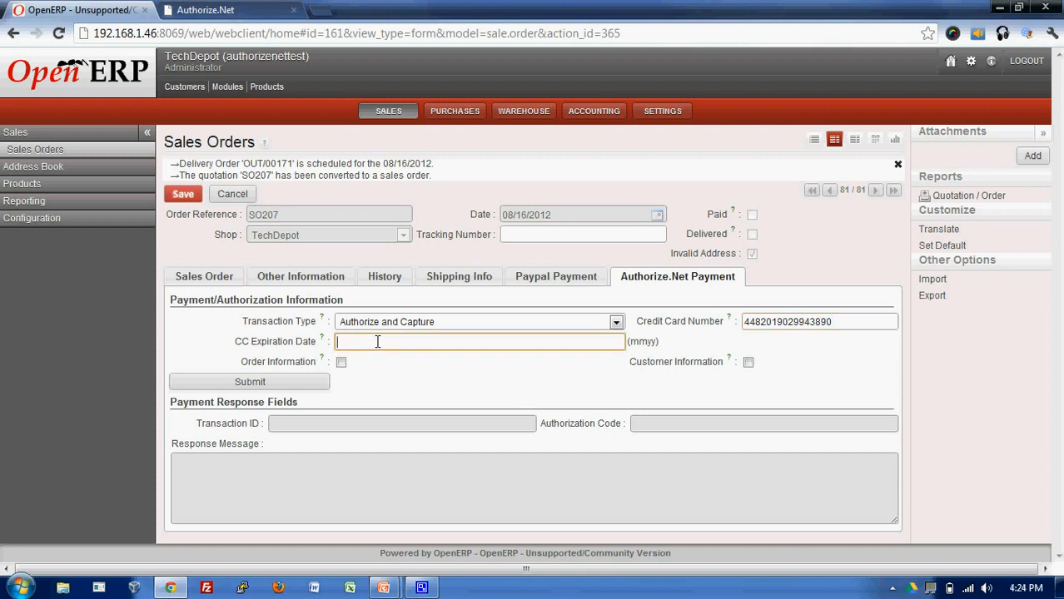
type("09")
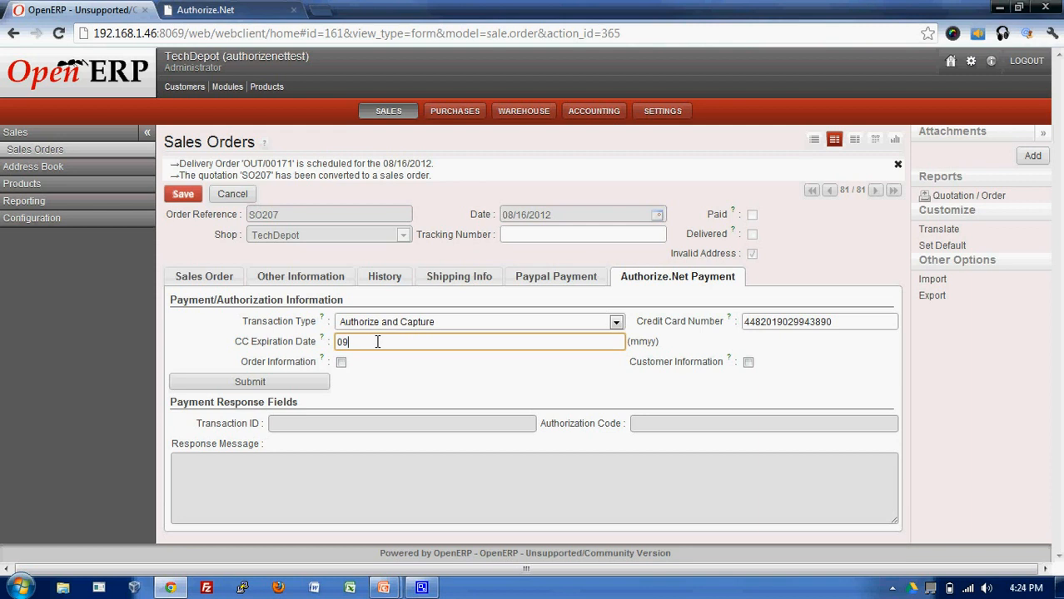
type("13")
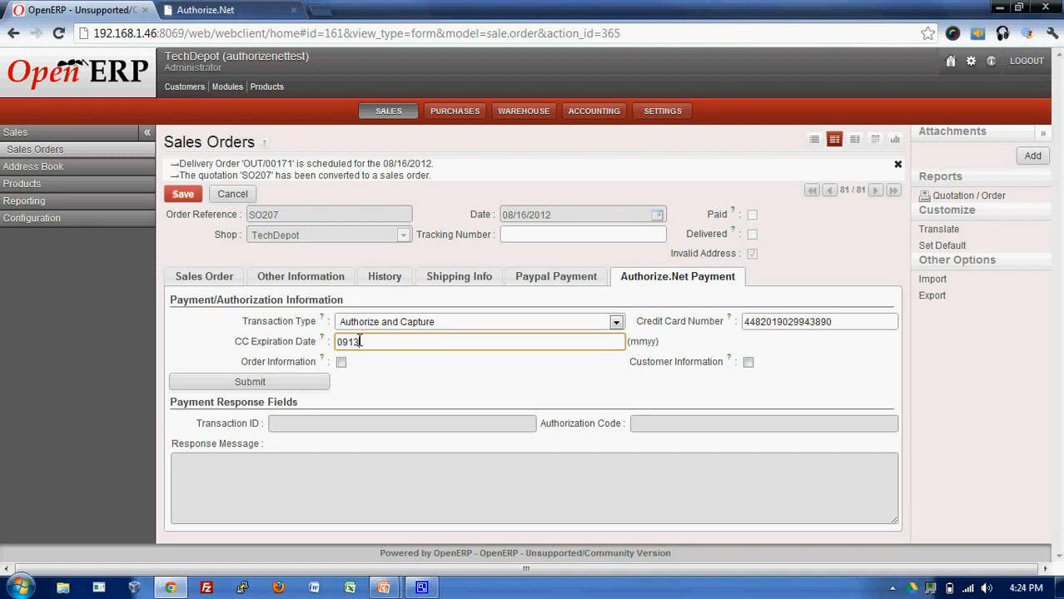
mouse_move(324, 346)
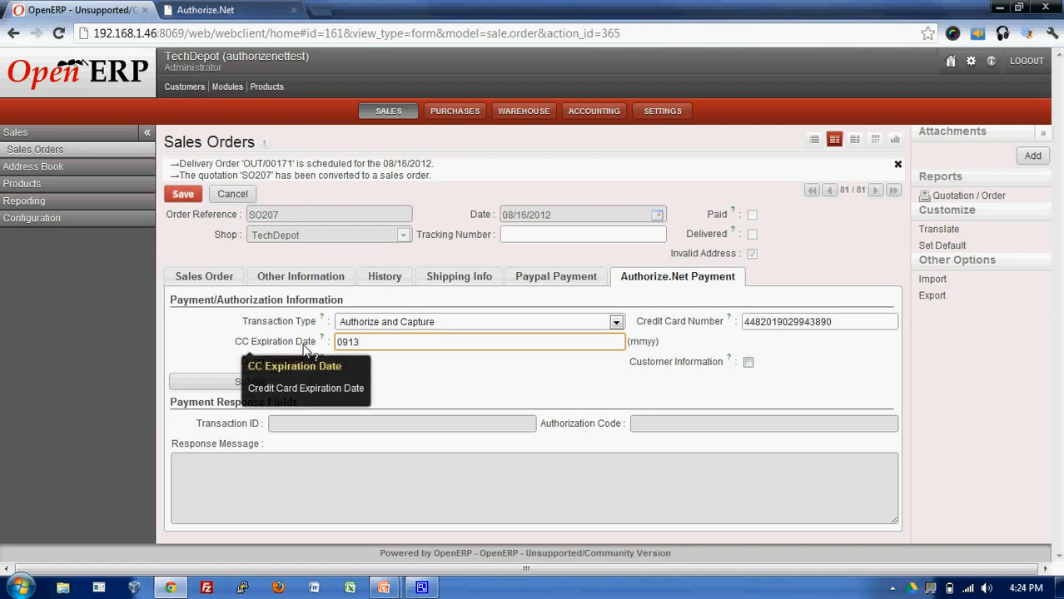
mouse_move(427, 363)
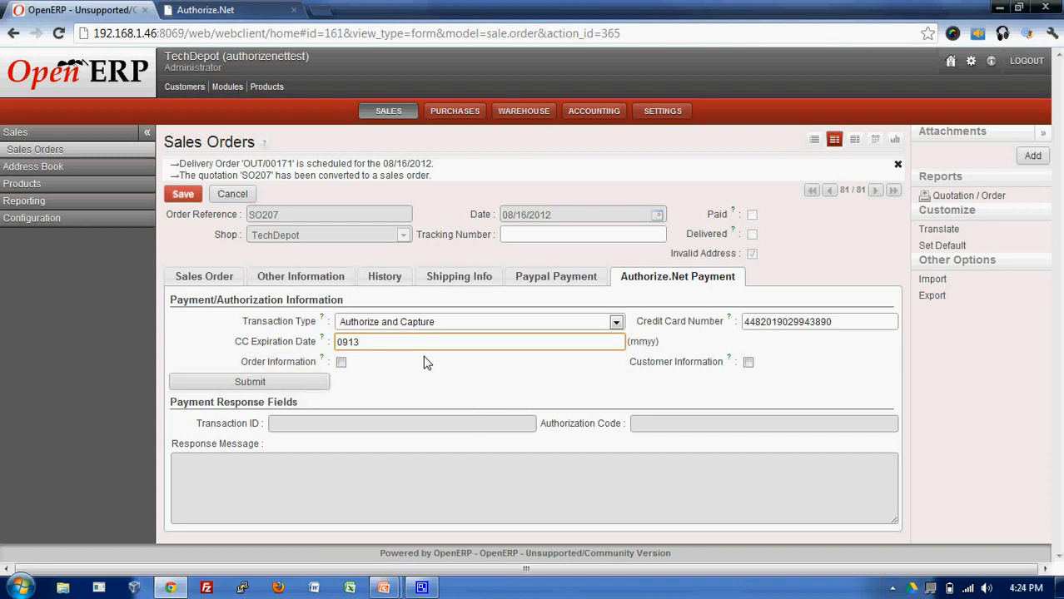
mouse_move(360, 368)
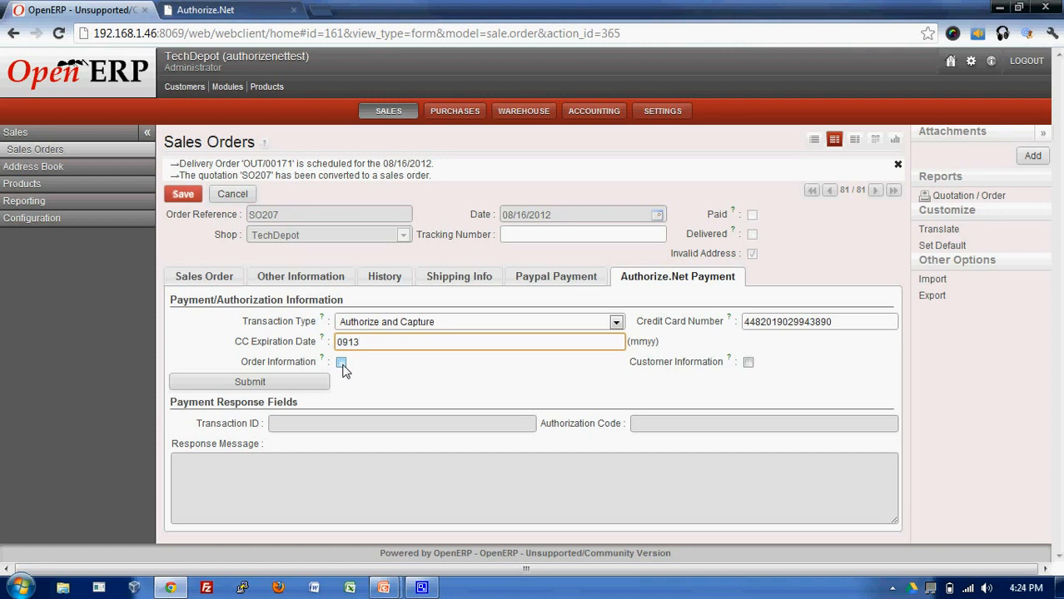
- Include Order Information and Customer Information with the payment
left_click(343, 363)
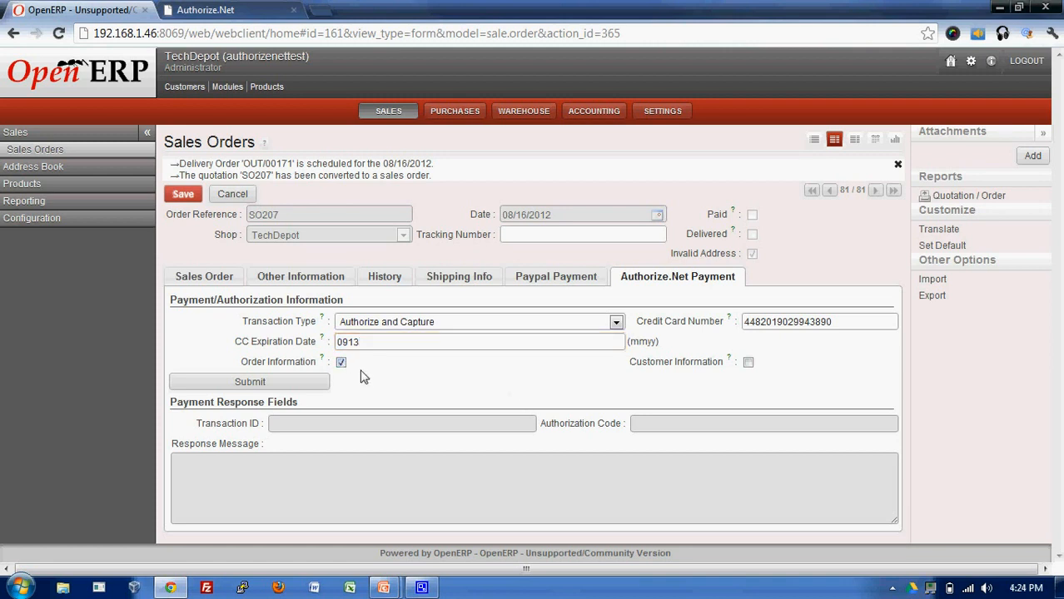
mouse_move(729, 368)
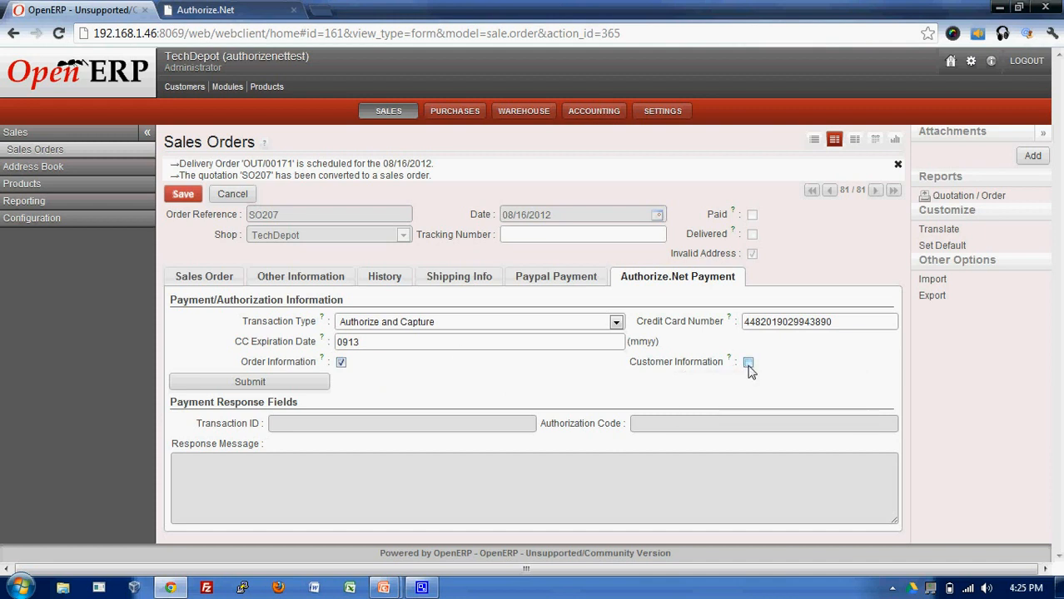
left_click(749, 363)
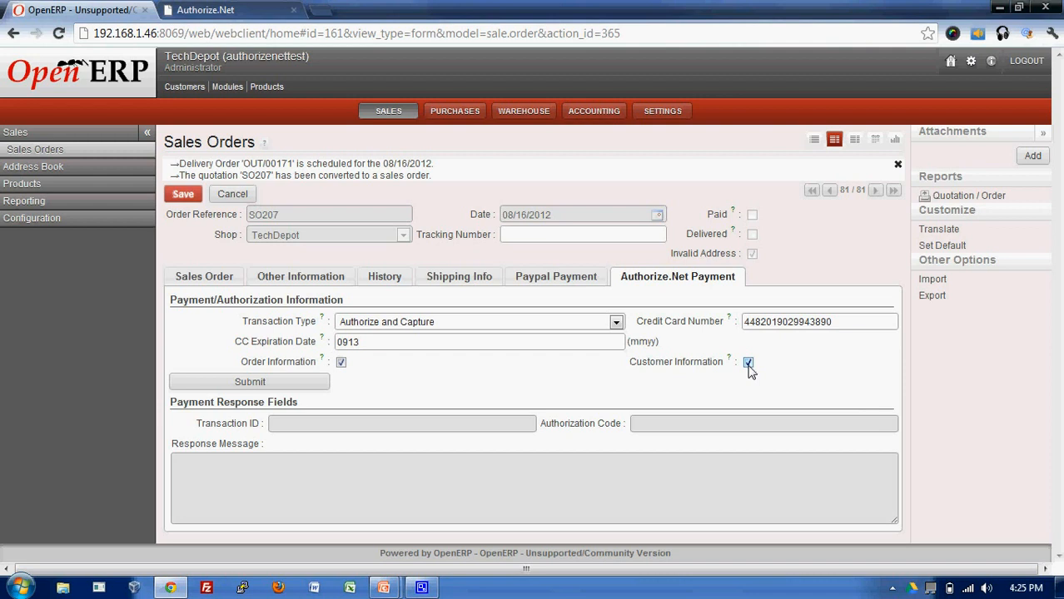
mouse_move(726, 362)
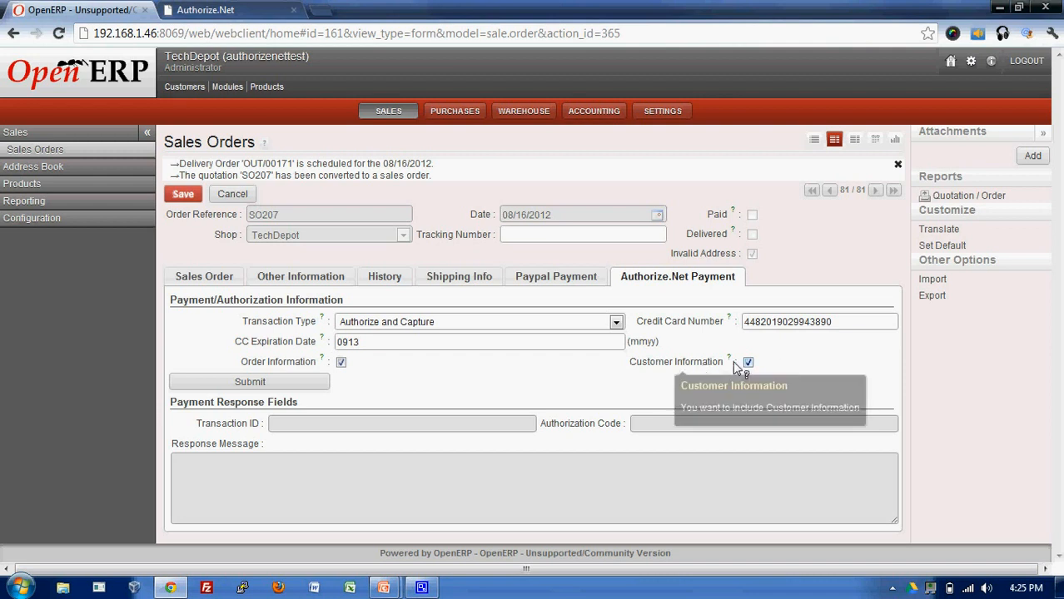
mouse_move(739, 380)
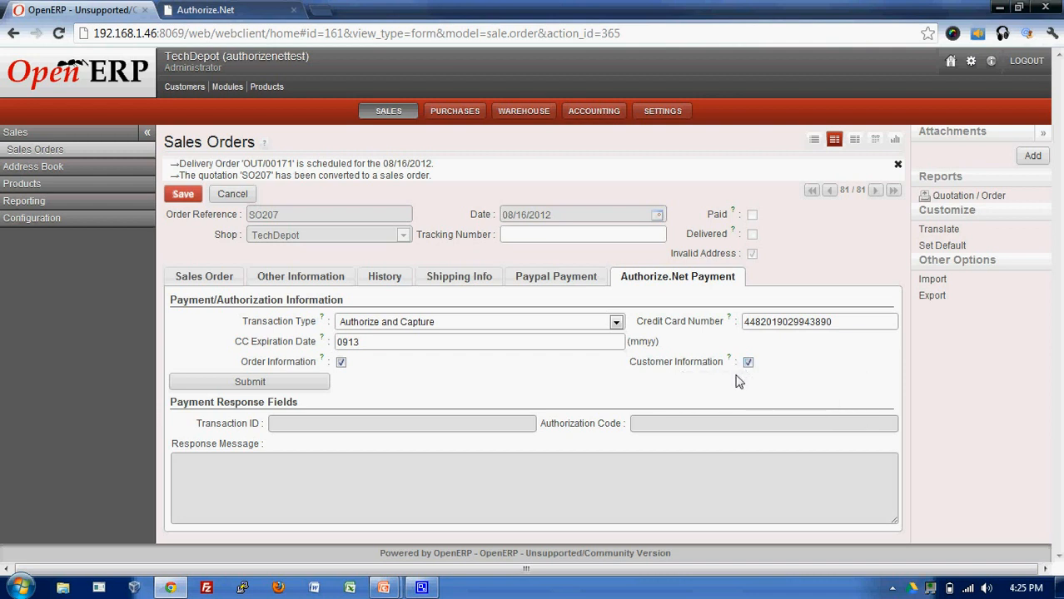
mouse_move(564, 409)
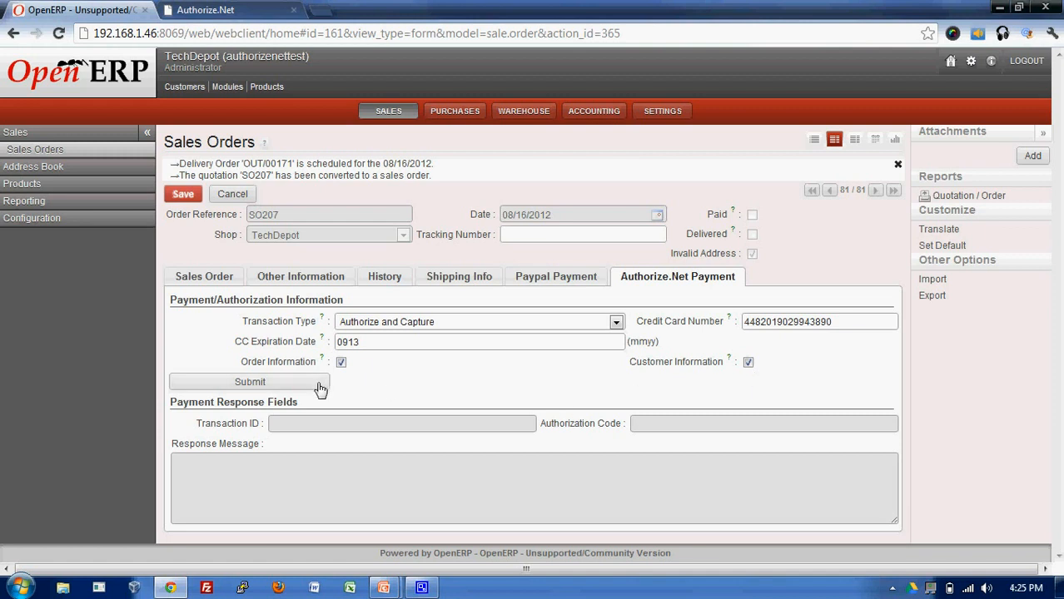
mouse_move(366, 378)
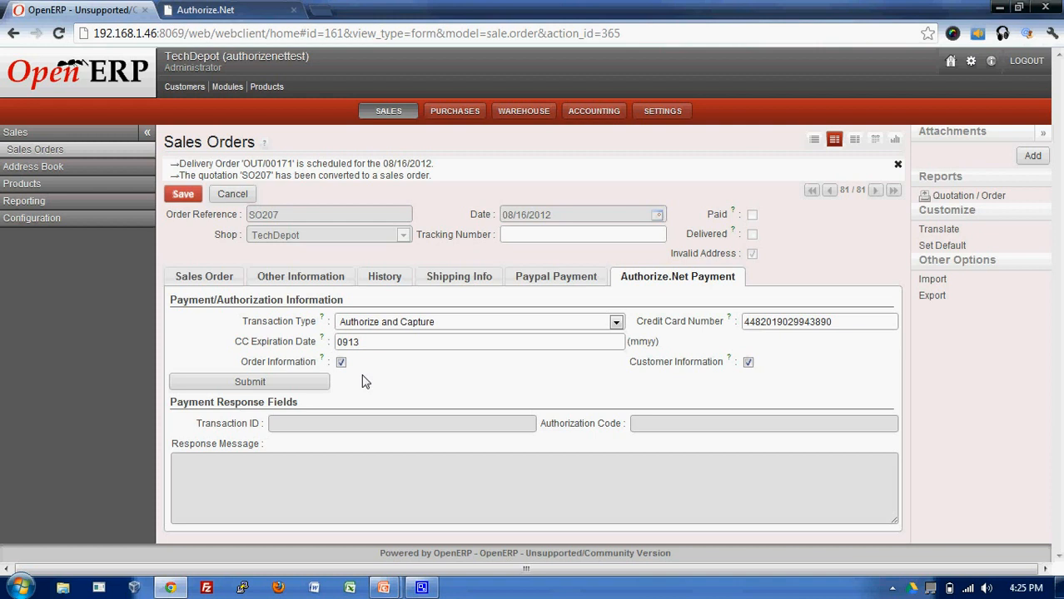
mouse_move(633, 386)
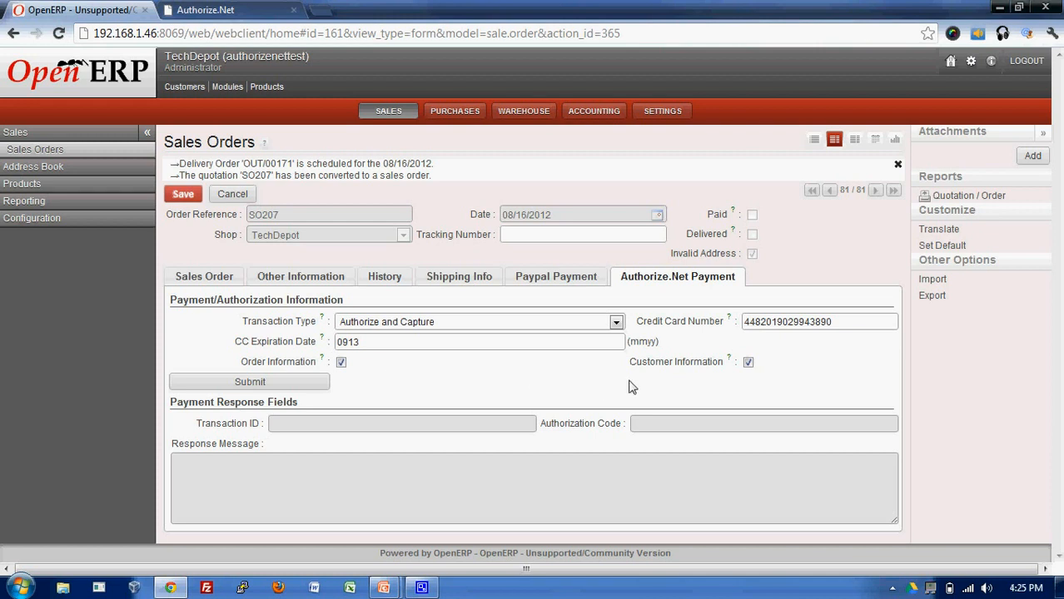
mouse_move(689, 370)
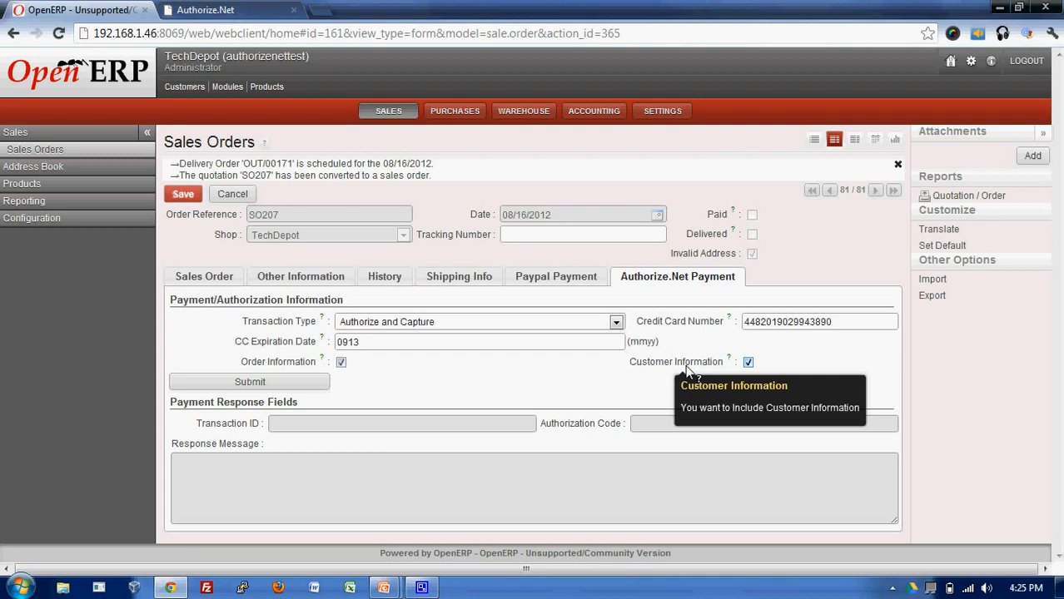
mouse_move(663, 379)
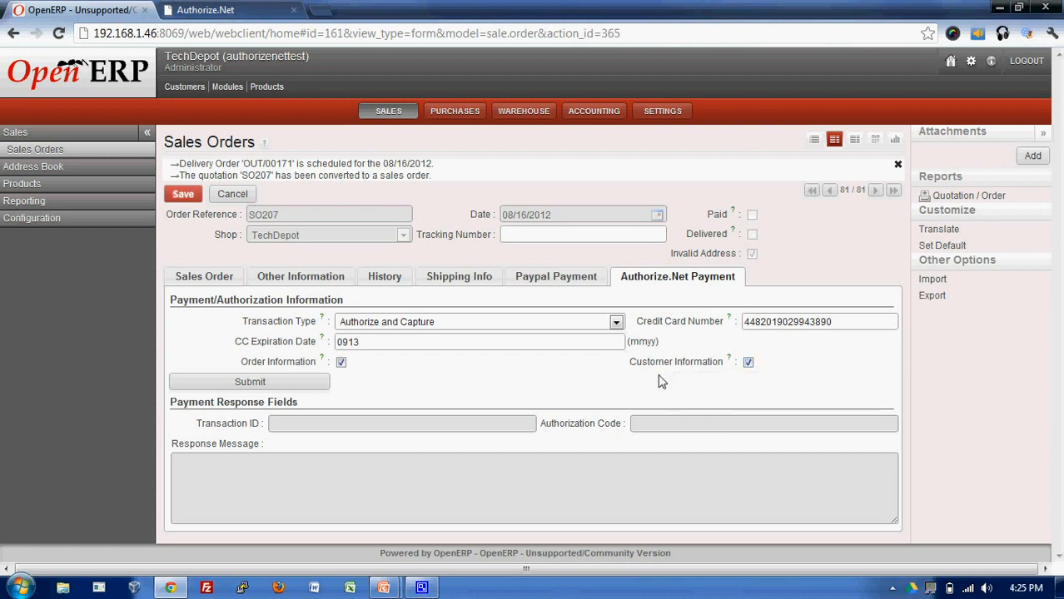
mouse_move(898, 167)
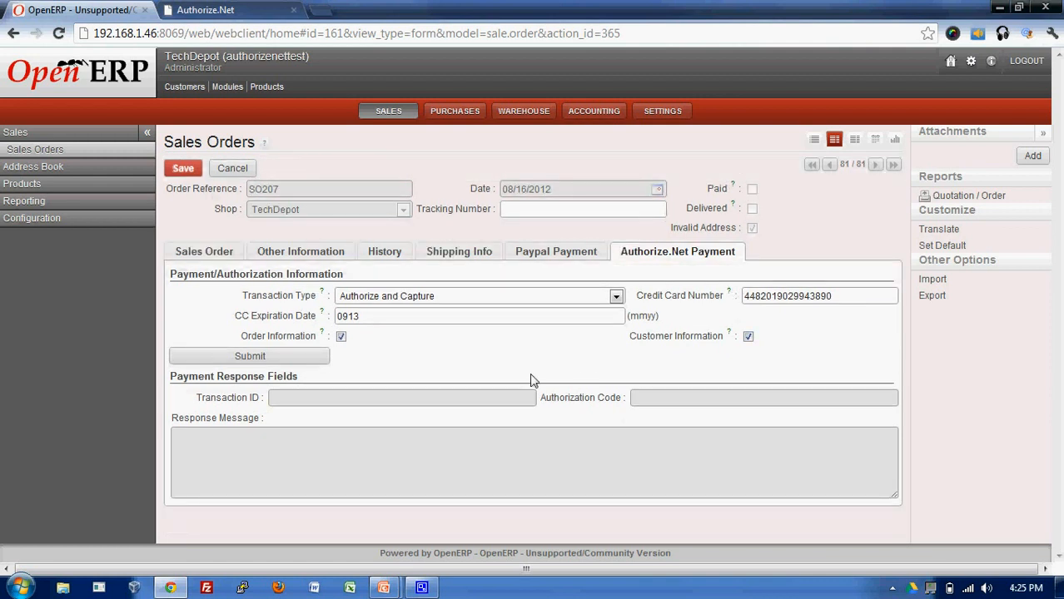
mouse_move(304, 360)
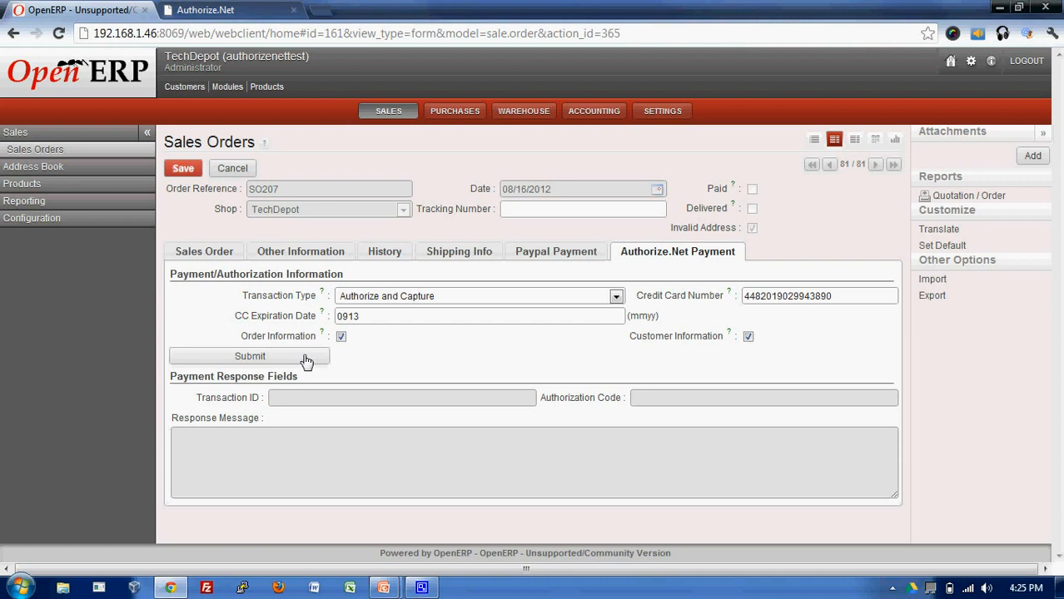
left_click(250, 356)
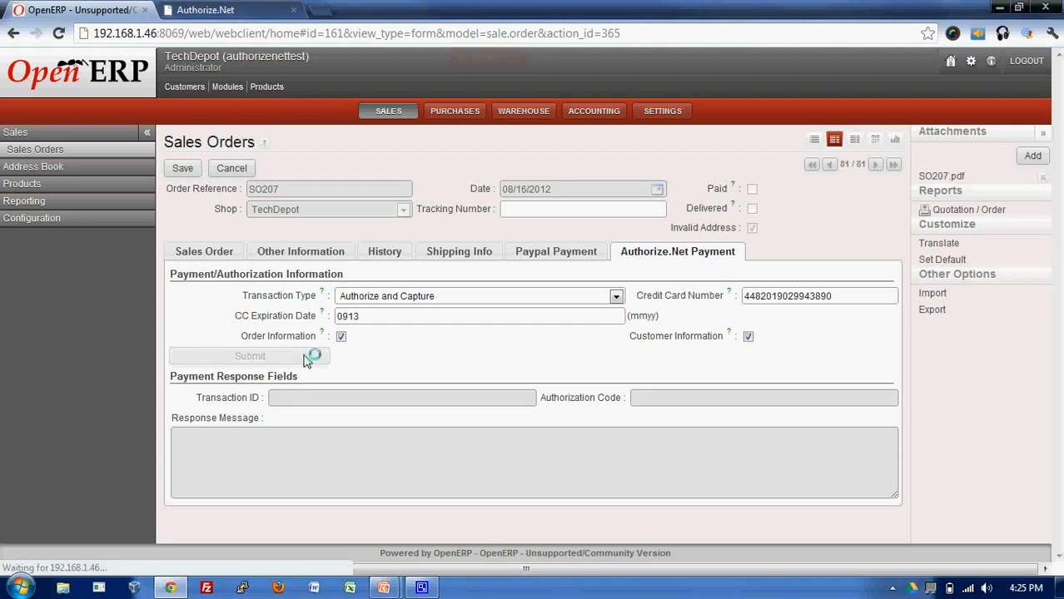
left_click(250, 356)
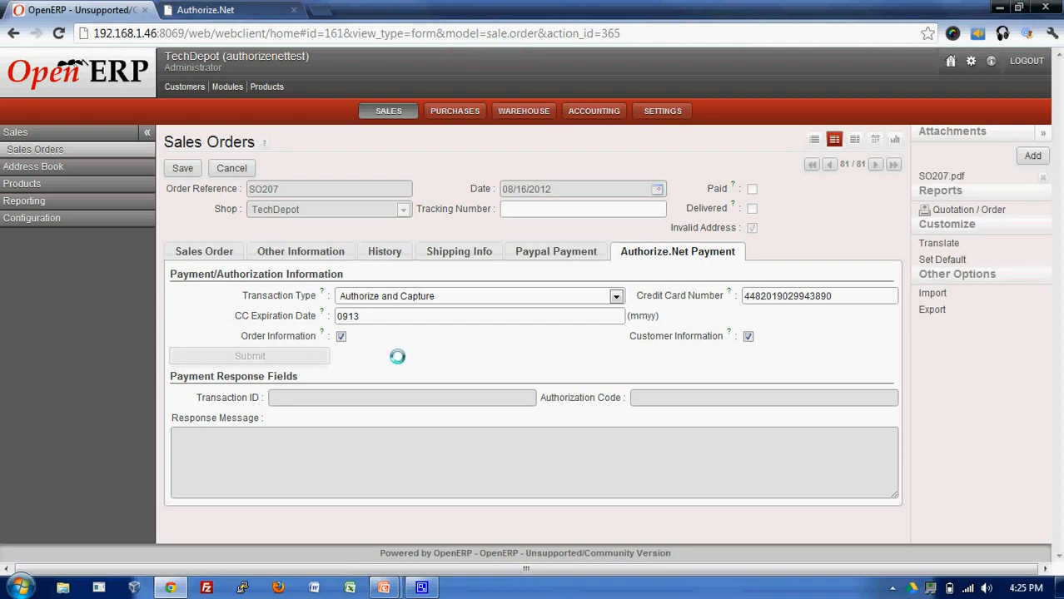
left_click(250, 356)
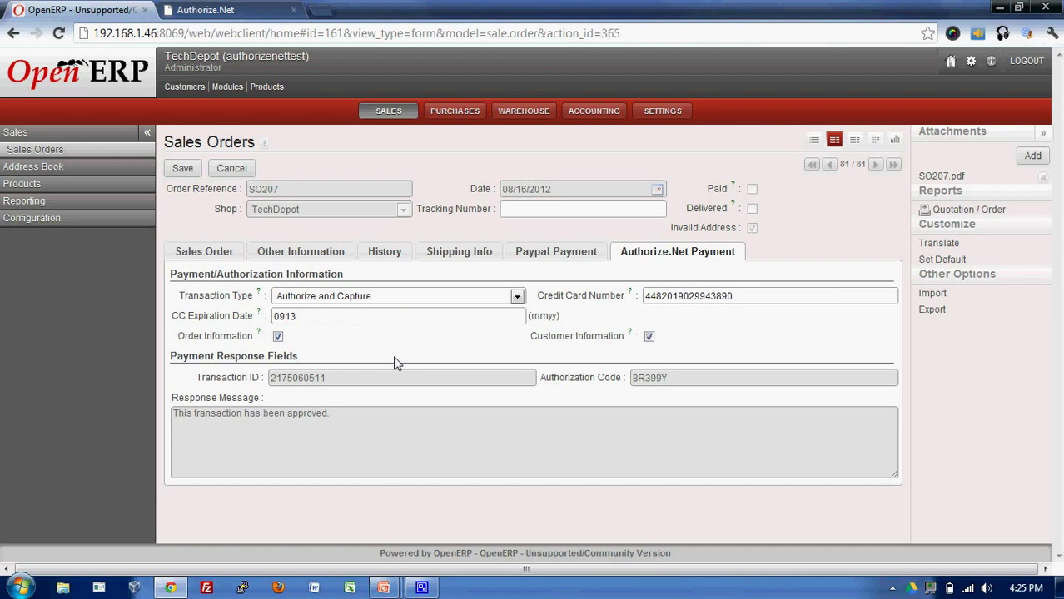
mouse_move(268, 386)
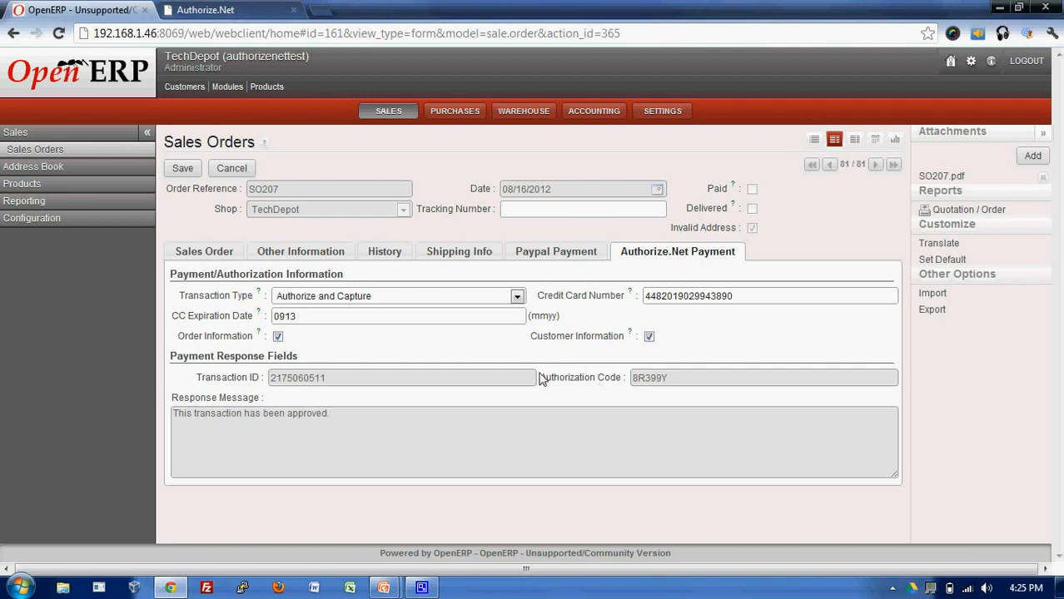
double_click(313, 378)
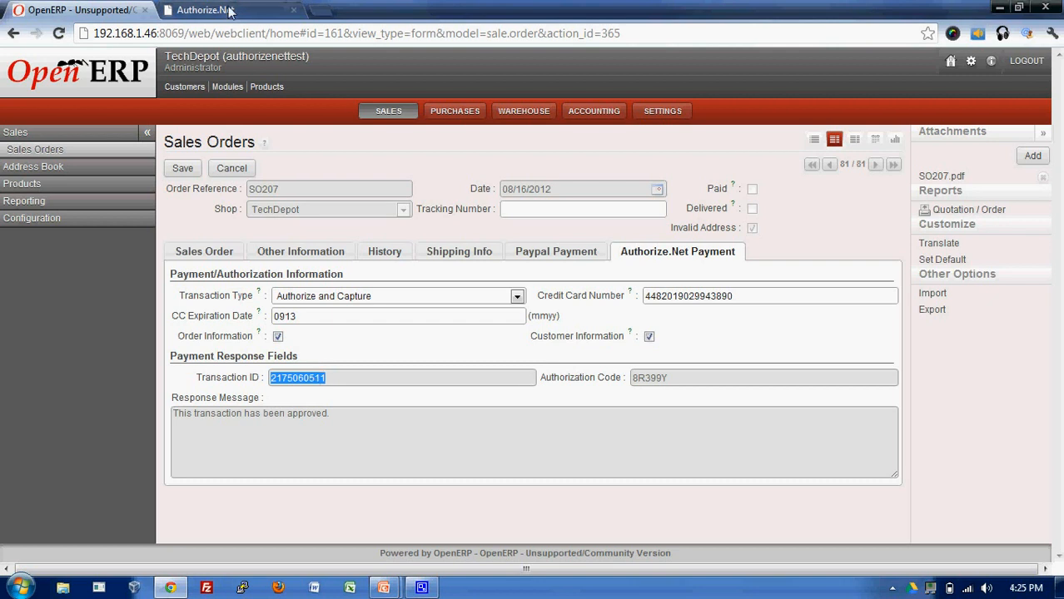
- Switch to the Authorize.Net merchant site and list the Unsettled Transactions
left_click(203, 10)
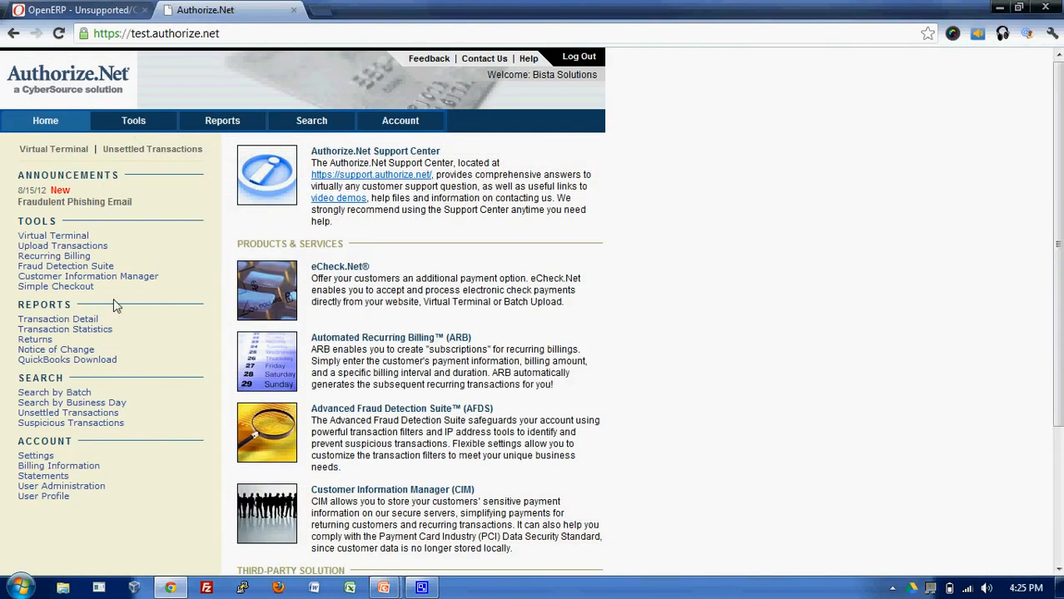
mouse_move(167, 417)
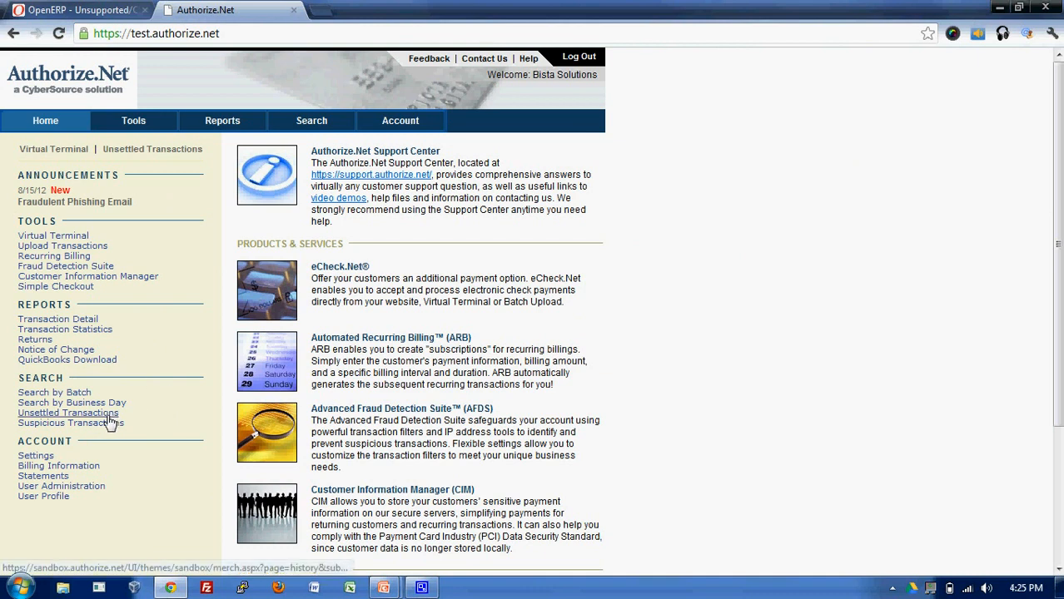
left_click(67, 413)
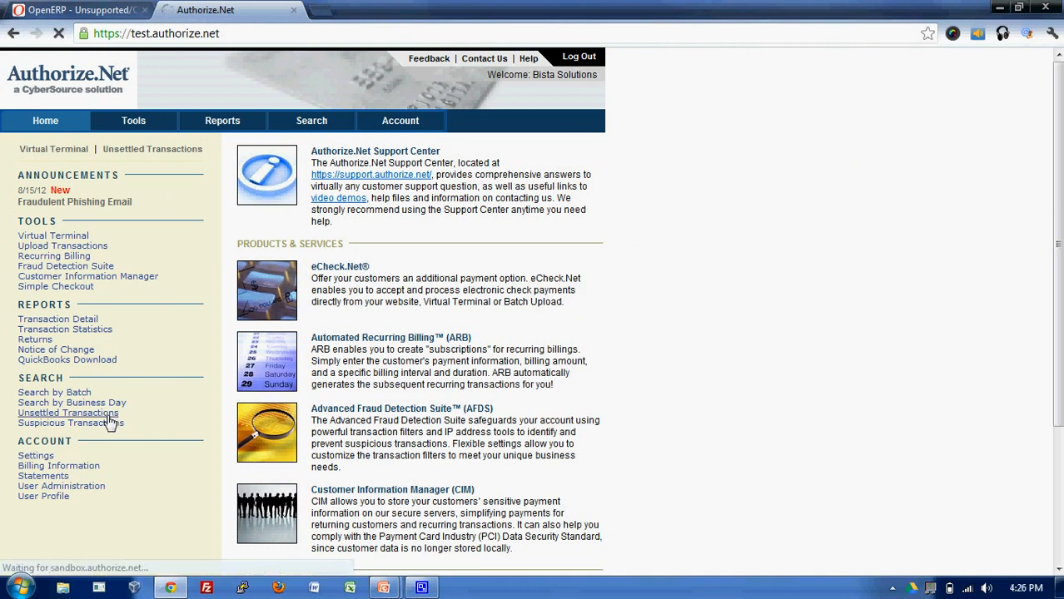
left_click(69, 413)
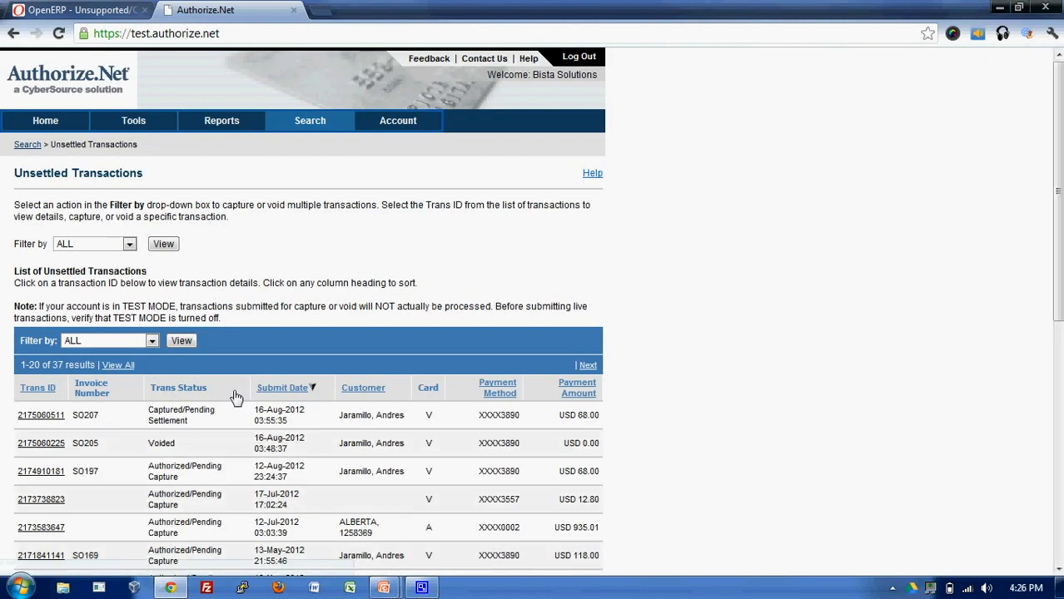
mouse_move(135, 417)
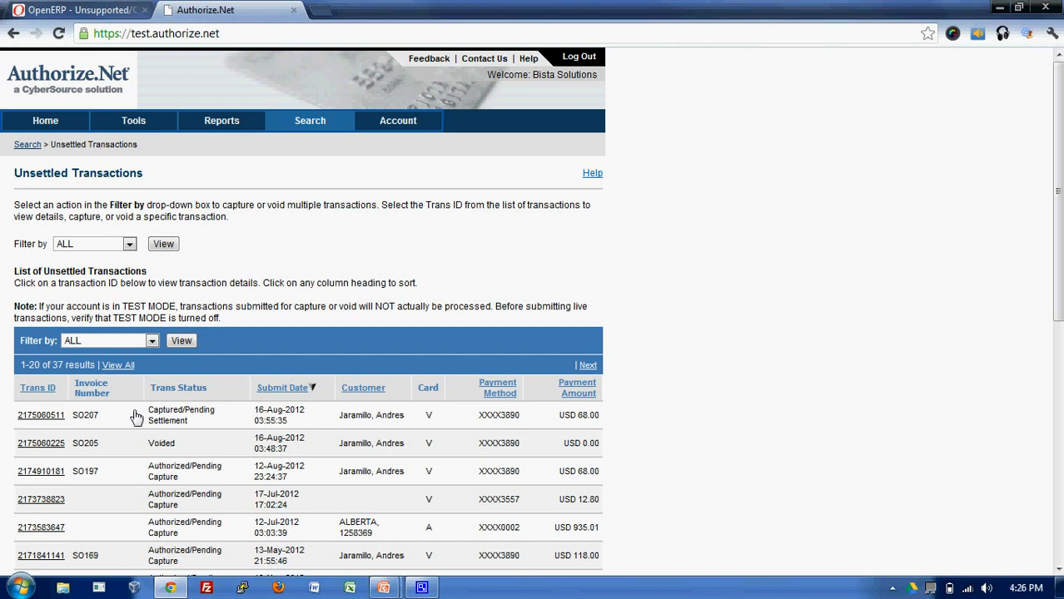
mouse_move(120, 420)
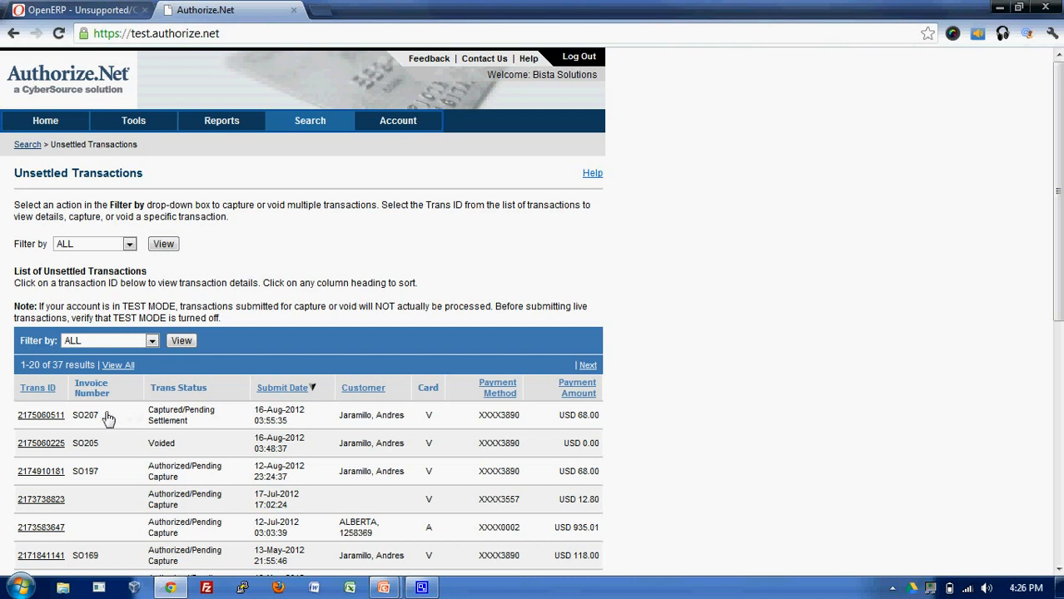
mouse_move(45, 433)
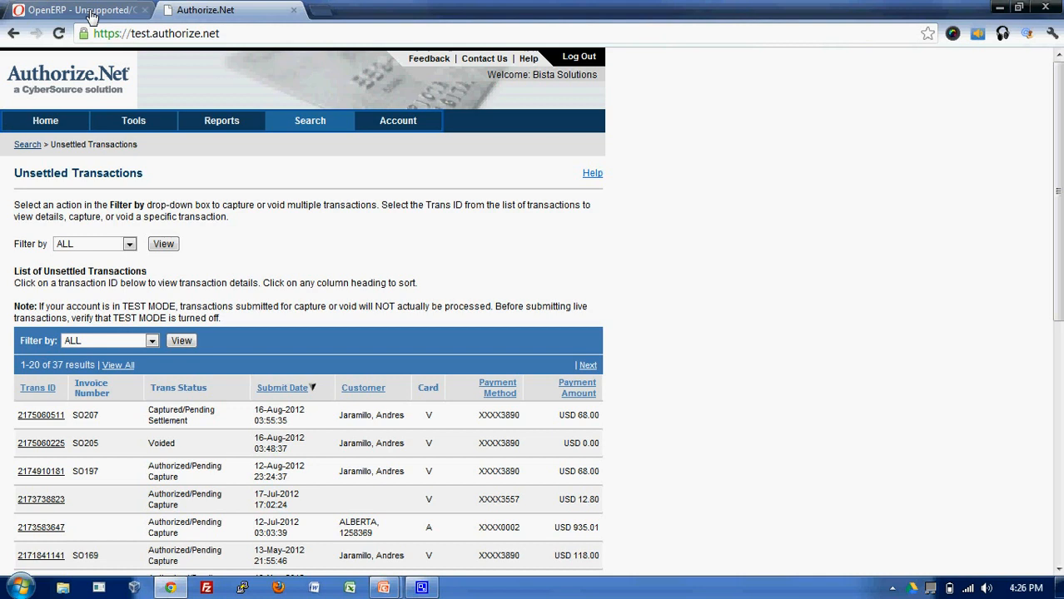
left_click(58, 10)
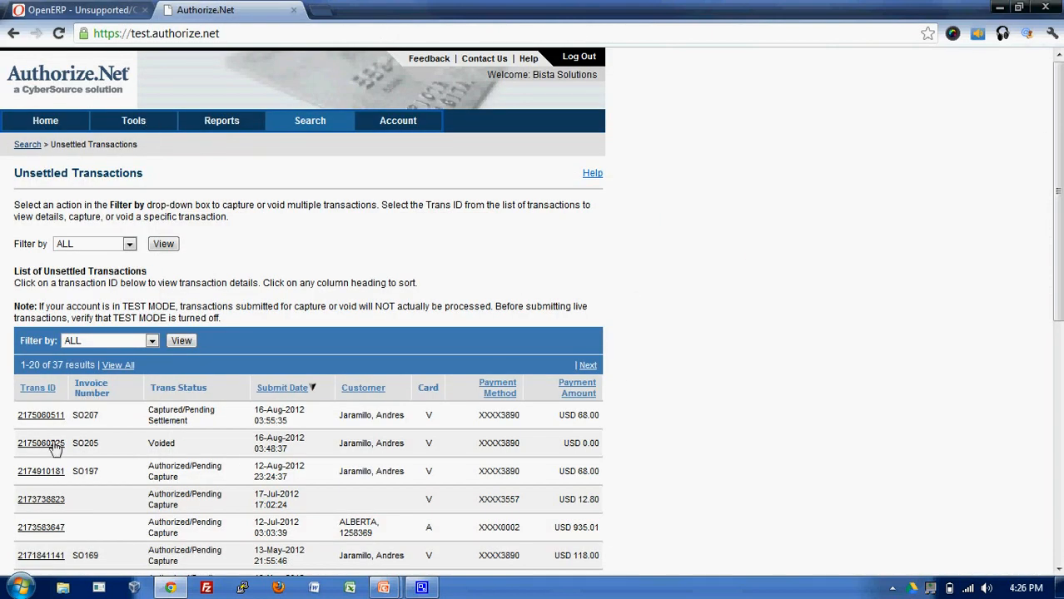
left_click(40, 411)
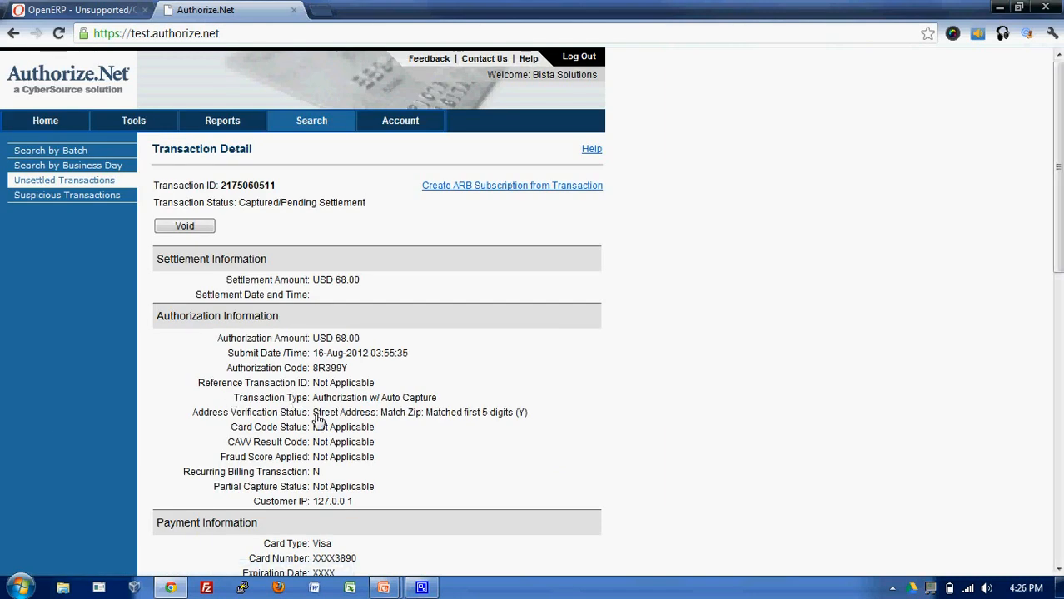
mouse_move(424, 356)
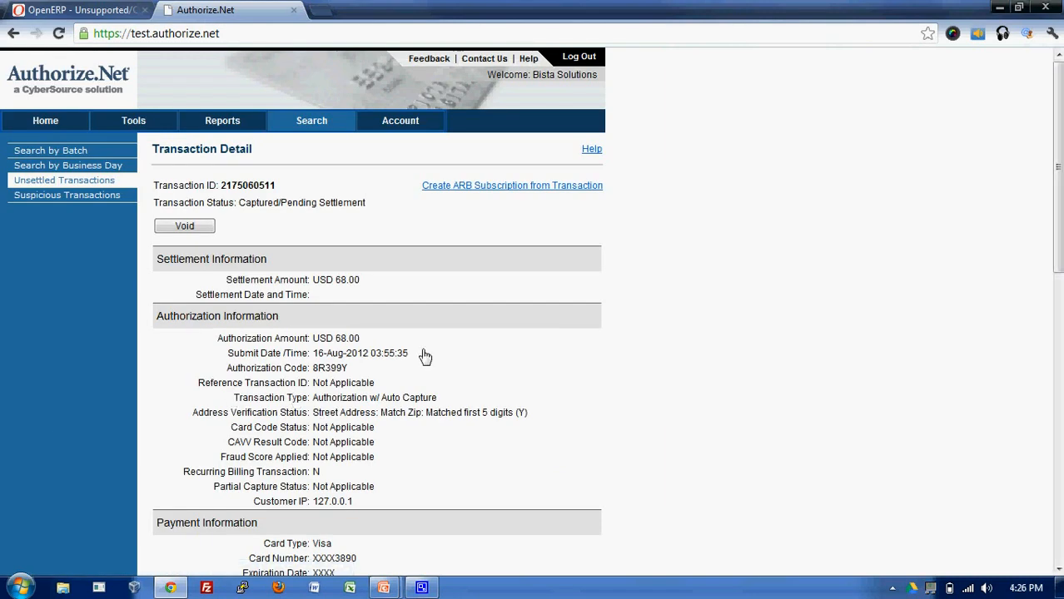
scroll("down", 3)
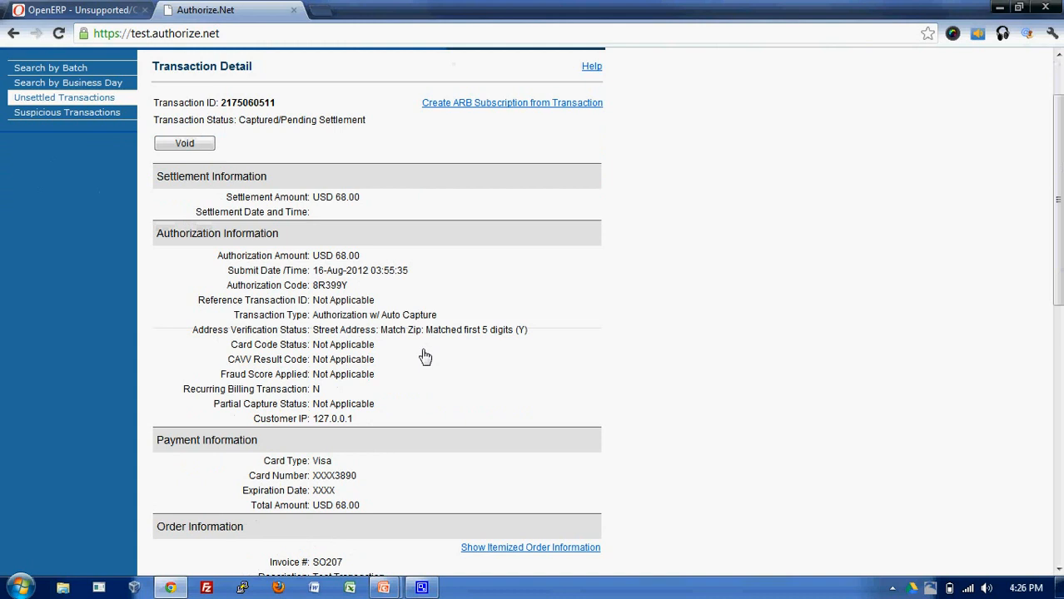
scroll("down", 3)
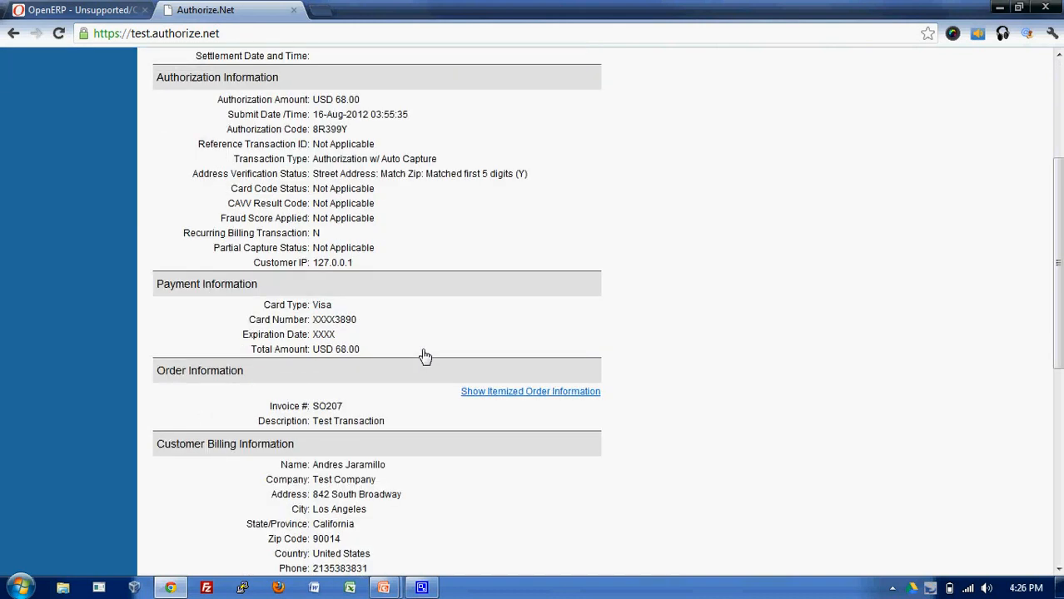
scroll("down", 3)
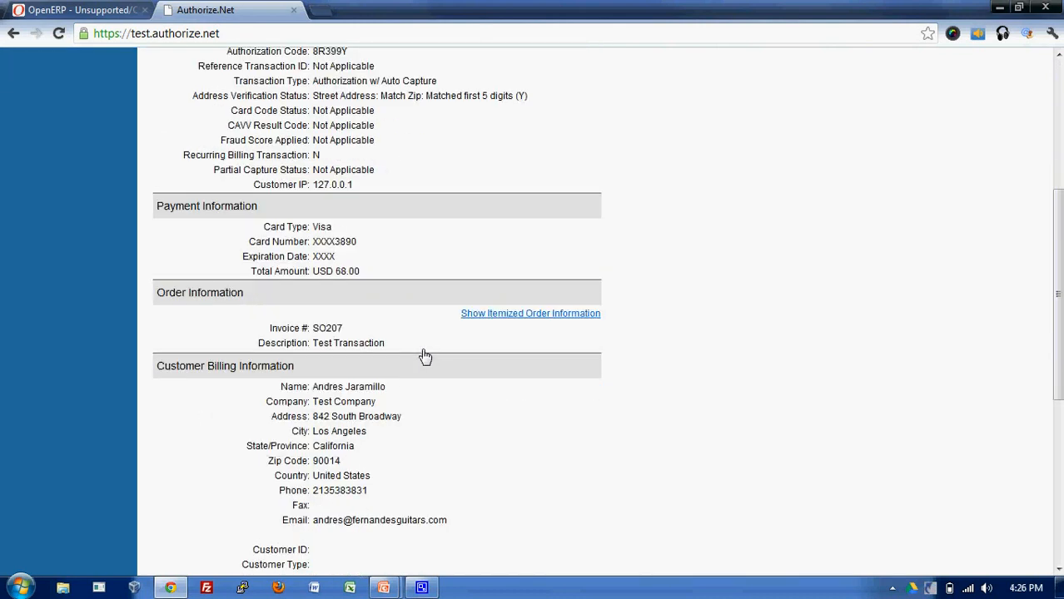
scroll("down", 3)
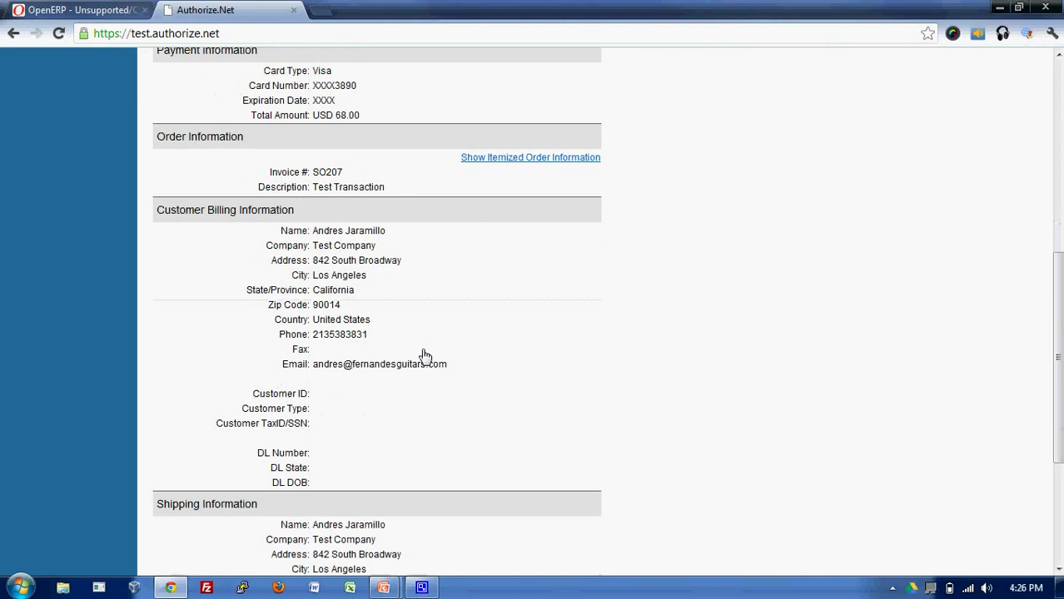
scroll("down", 3)
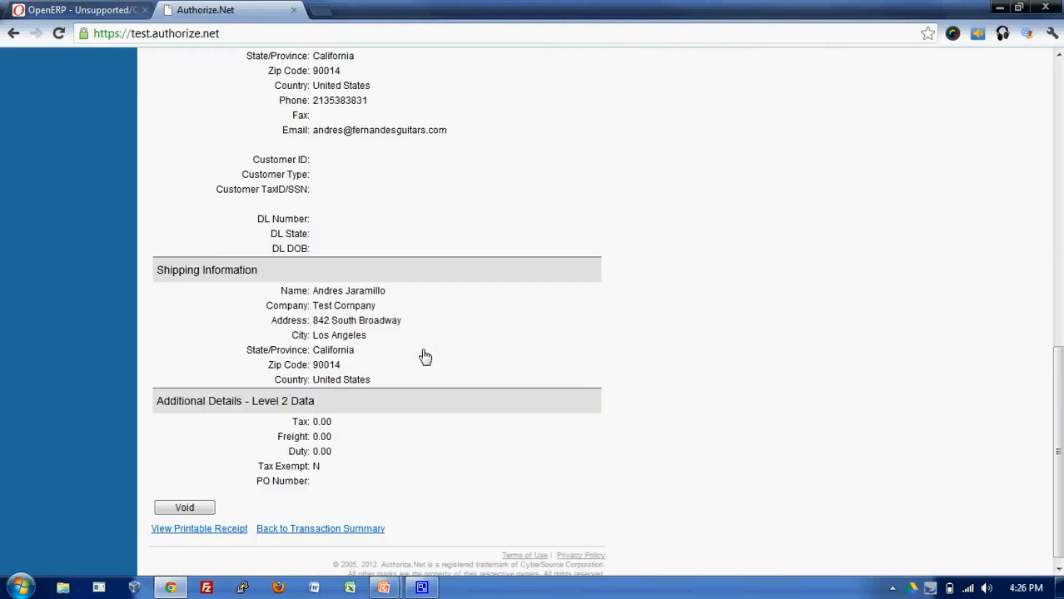
scroll("down", 3)
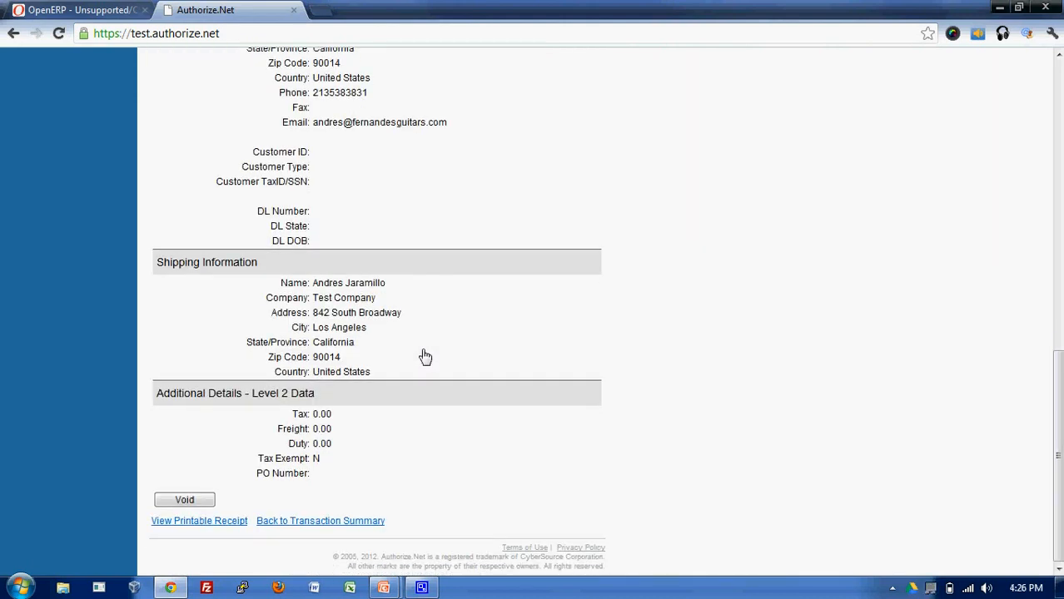
scroll("up", 3)
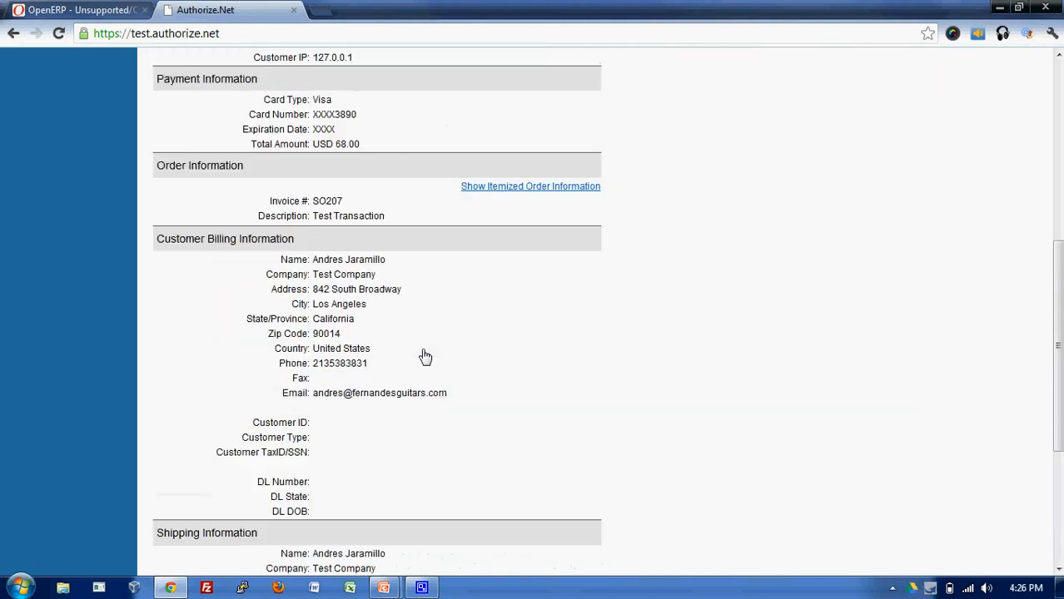
scroll("up", 3)
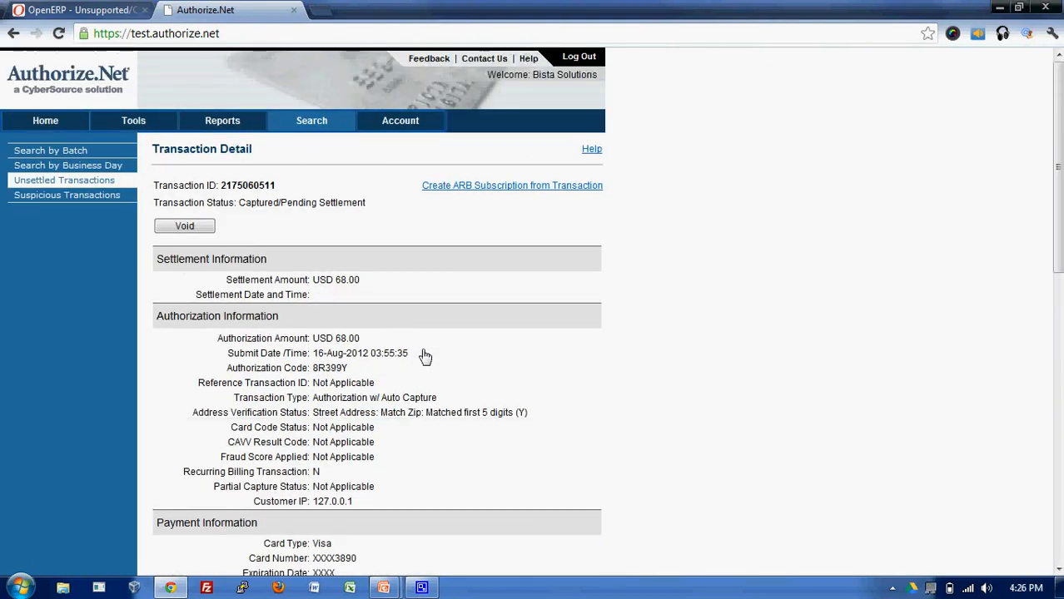